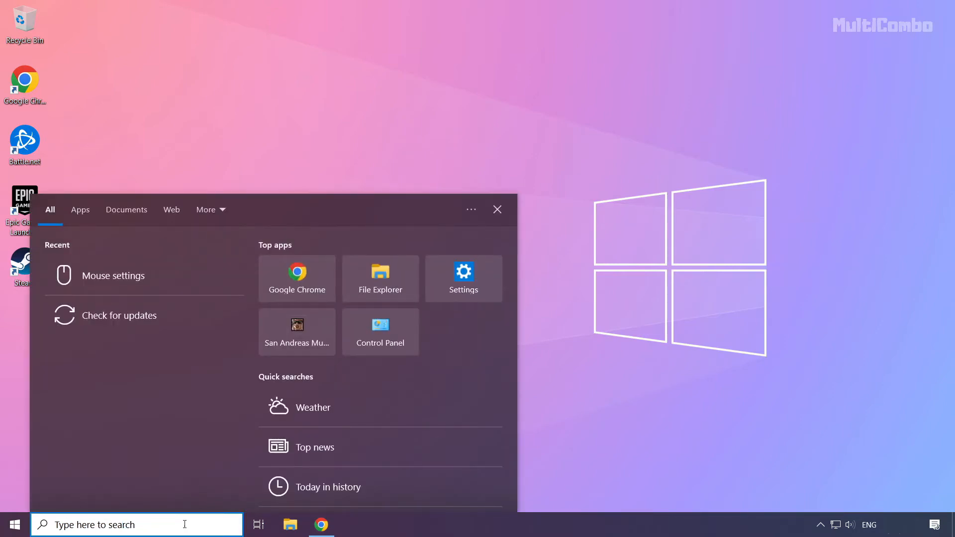
- Search Windows for 'device Manager' and launch Device Manager
type("device Manager")
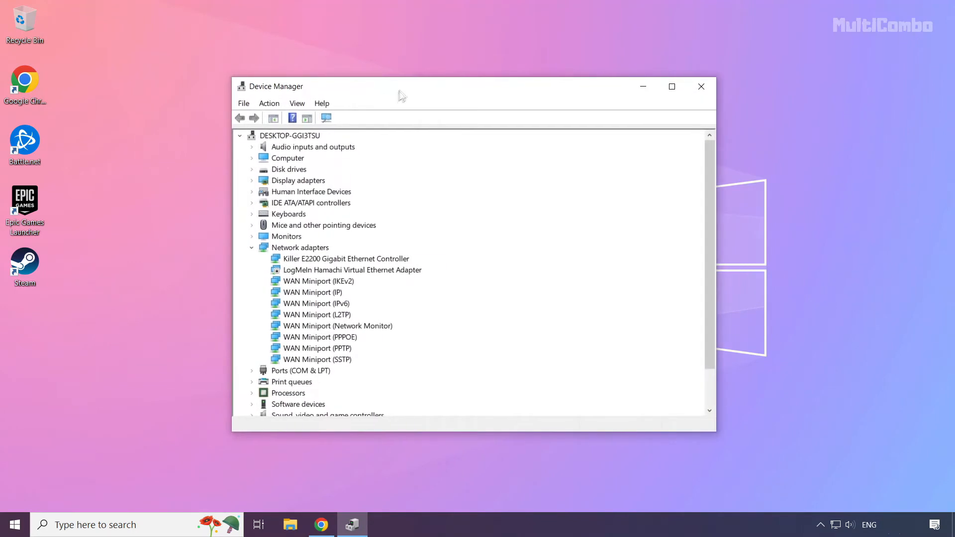
- Expand Display adapters and select the NVIDIA GeForce GTX 1050 Ti
left_click(297, 180)
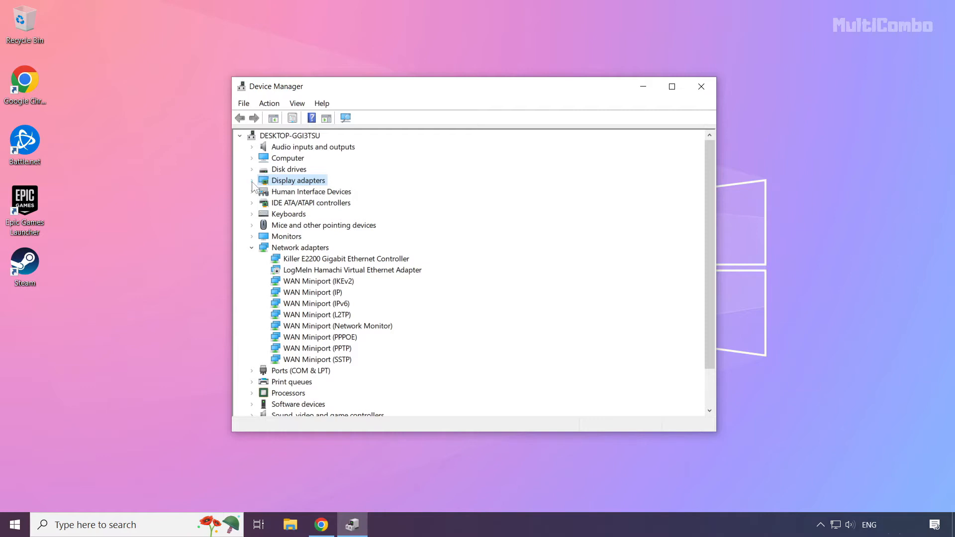
left_click(252, 180)
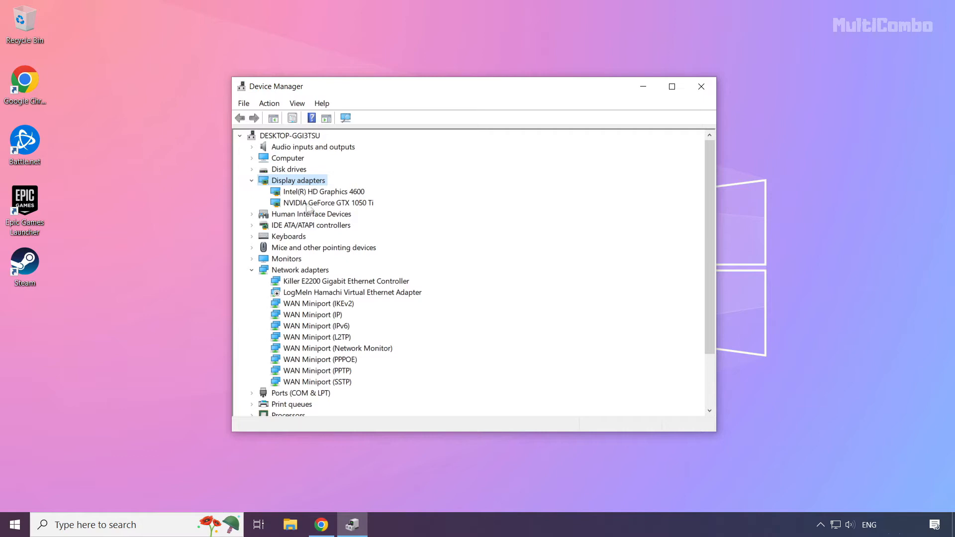
left_click(328, 202)
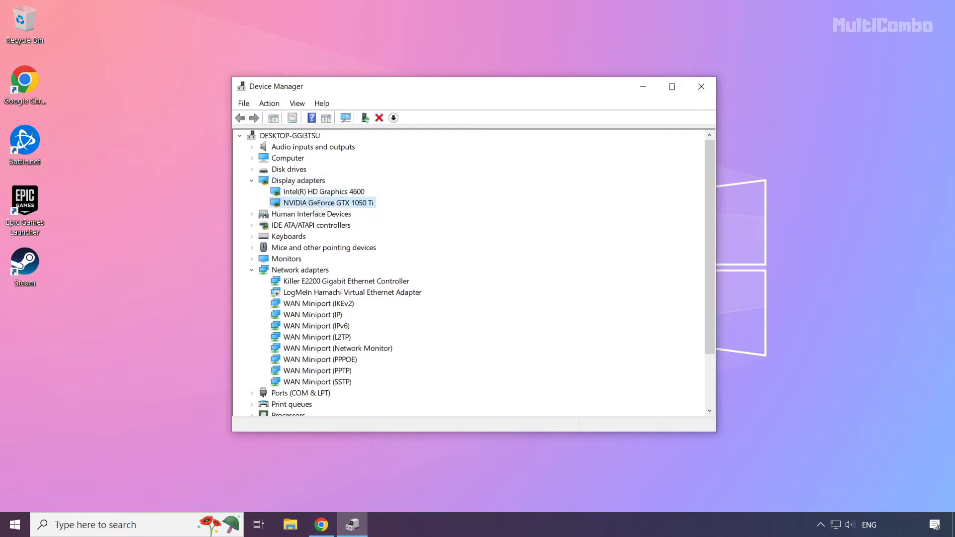
mouse_move(312, 207)
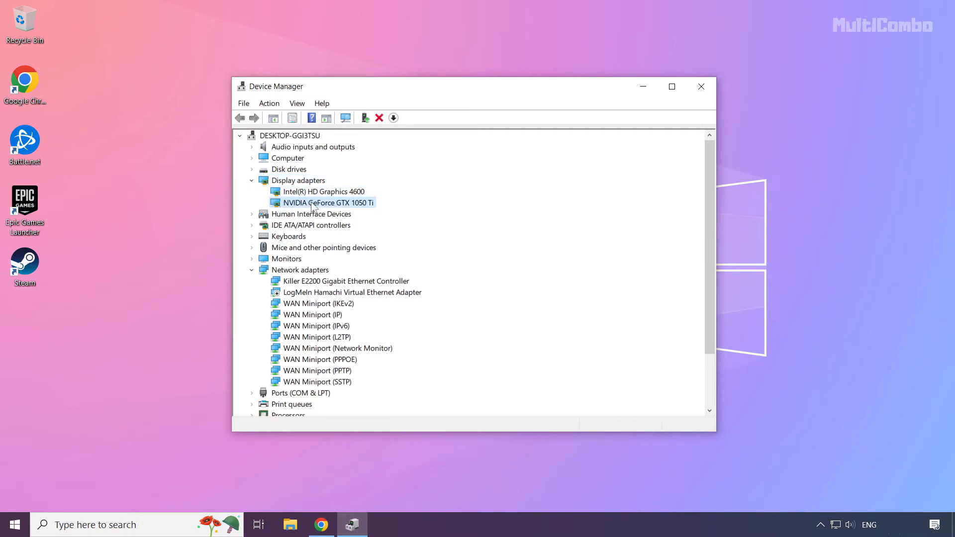
- Run an automatic driver search for the GTX 1050 Ti and dismiss the 'best driver already installed' result
right_click(324, 202)
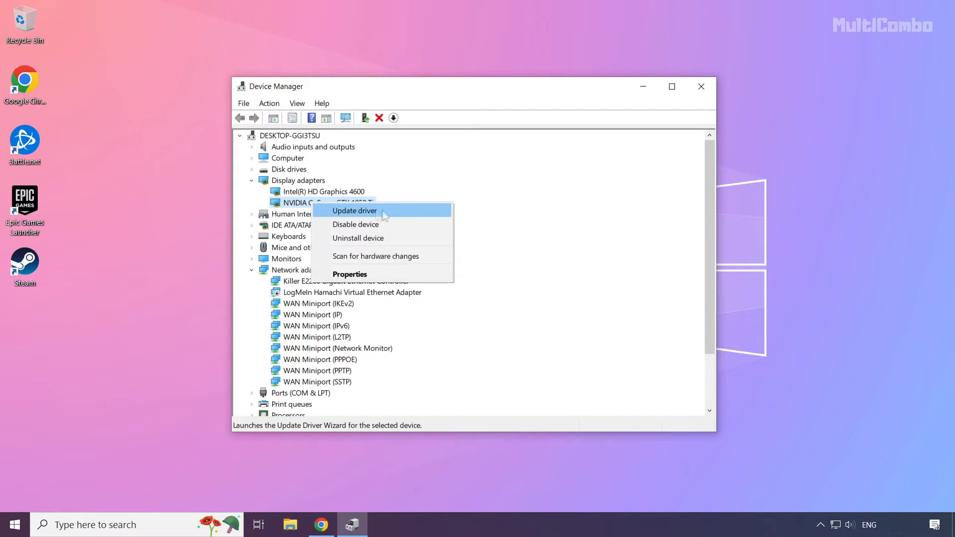
left_click(354, 210)
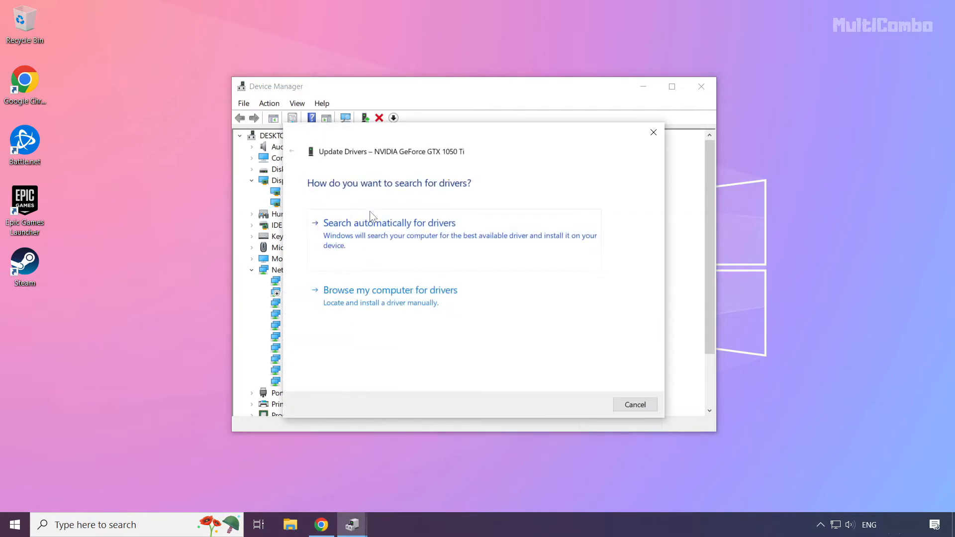
mouse_move(381, 210)
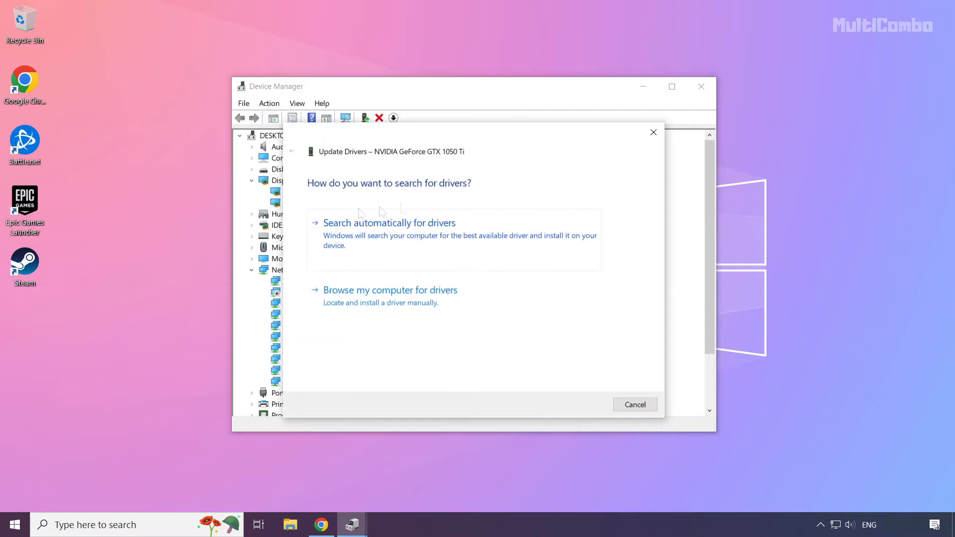
mouse_move(420, 247)
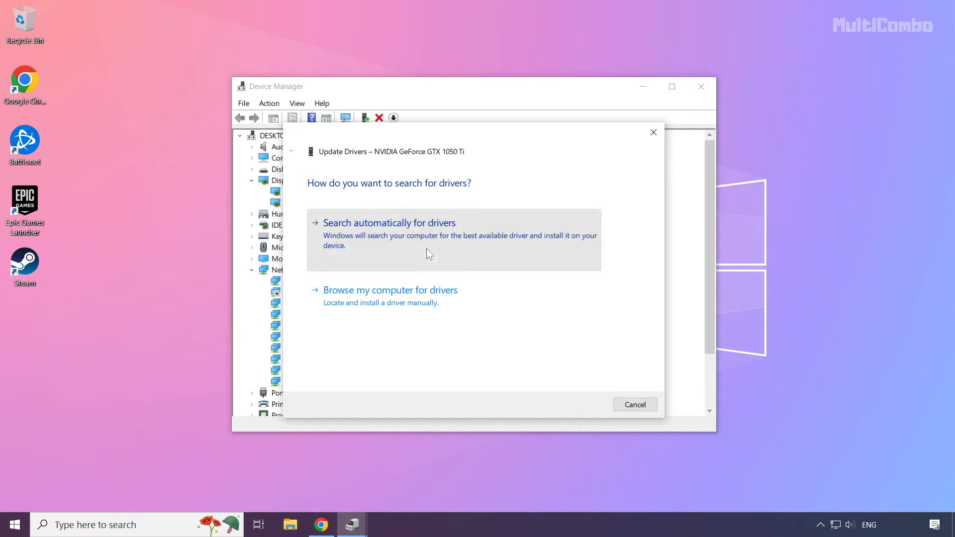
left_click(389, 222)
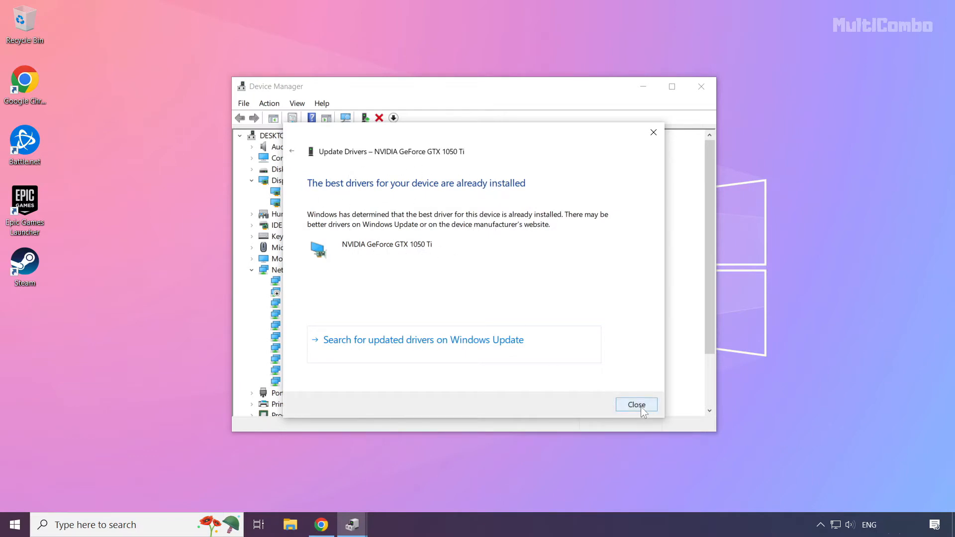
left_click(636, 405)
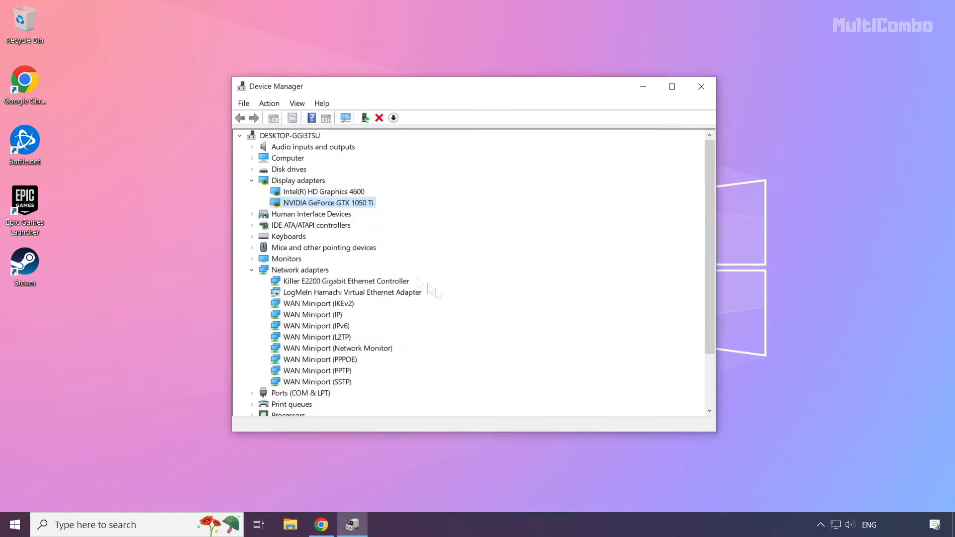
- Run an automatic driver search for Intel HD Graphics 4600, confirm it is current, and close Device Manager
left_click(324, 191)
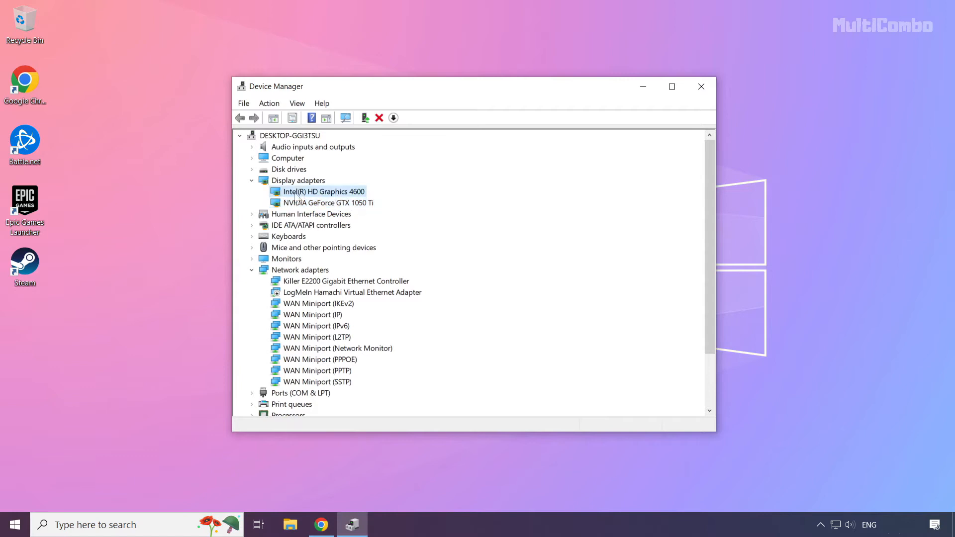
right_click(323, 191)
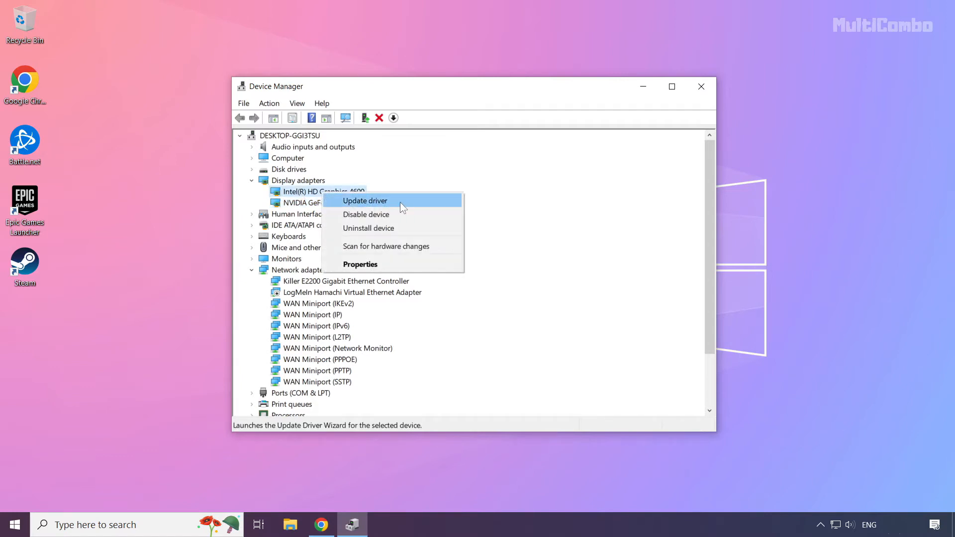
left_click(364, 200)
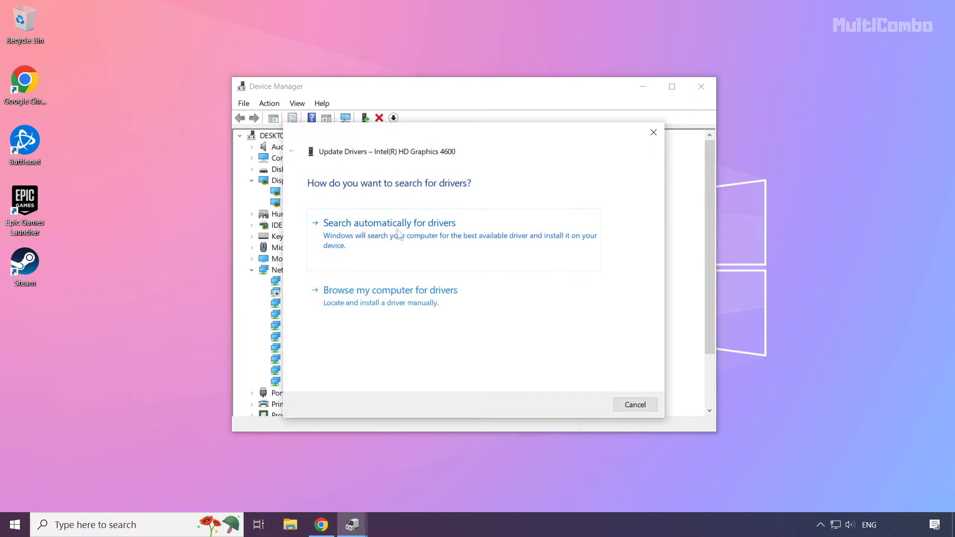
left_click(389, 222)
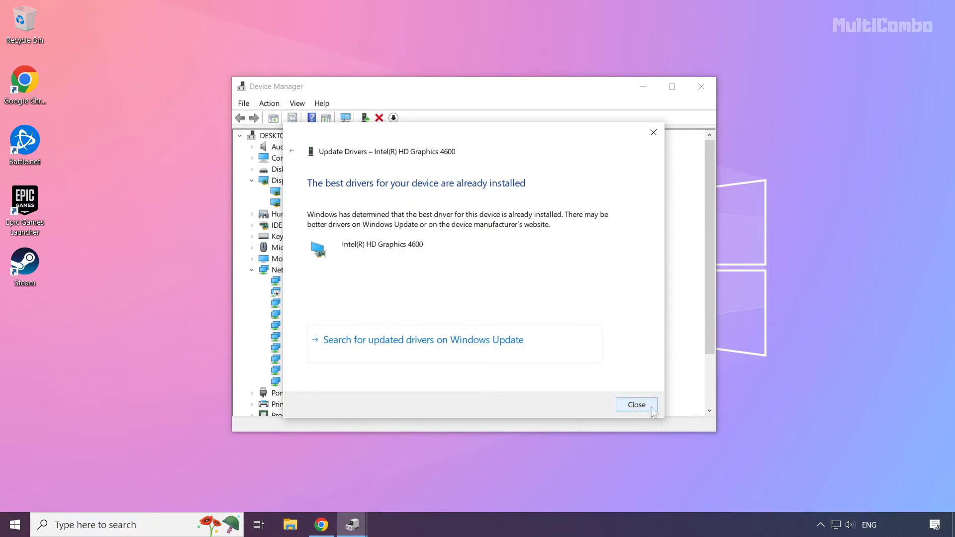
left_click(636, 405)
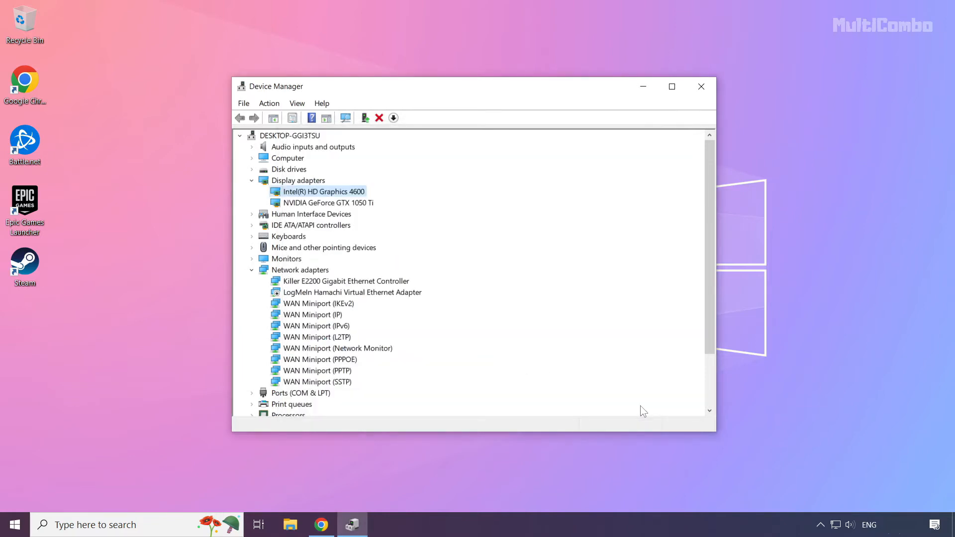
mouse_move(701, 87)
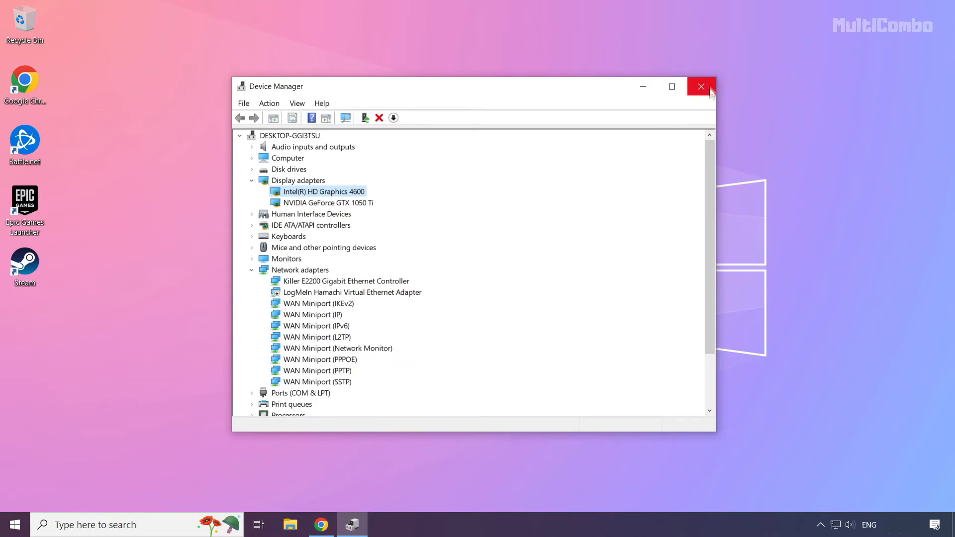
mouse_move(702, 87)
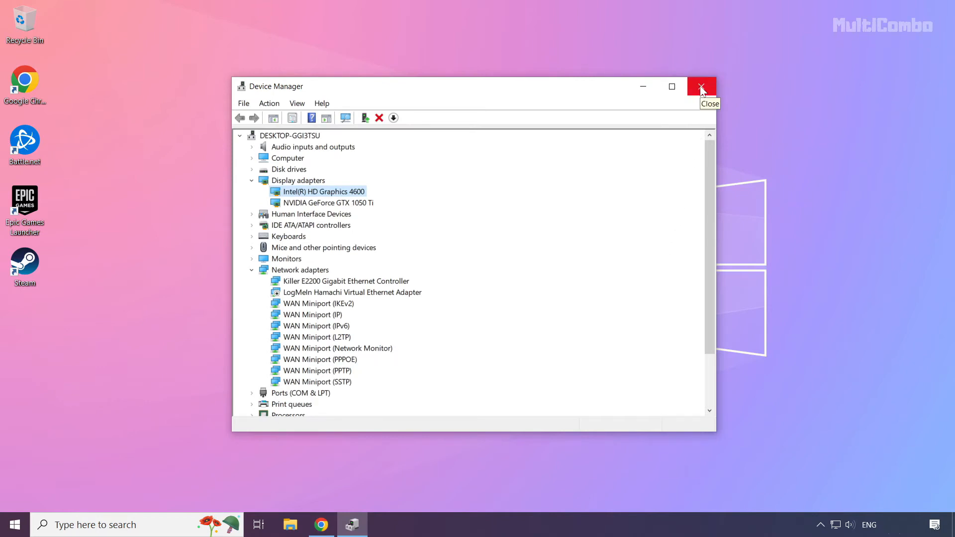
left_click(702, 85)
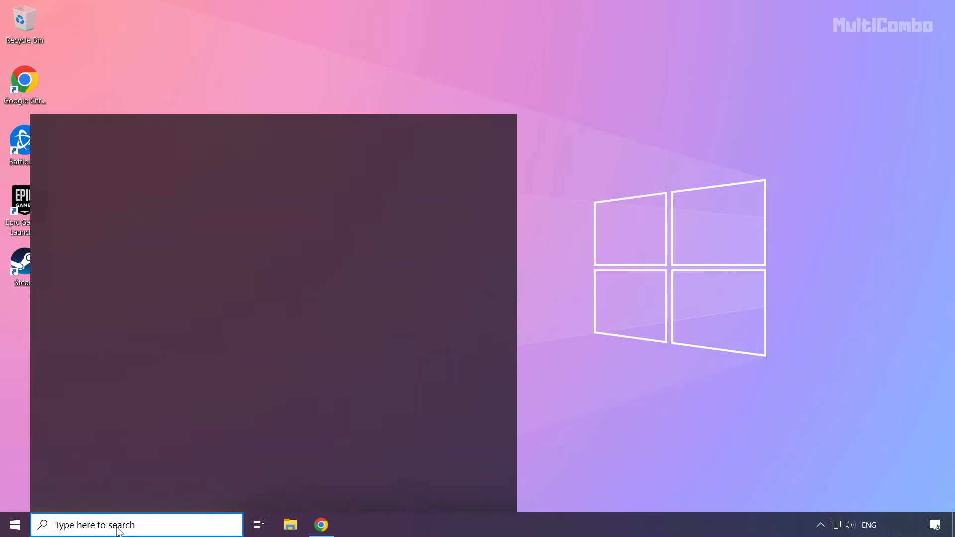
- Search Windows for 'update' to surface the Check for updates settings page
left_click(136, 524)
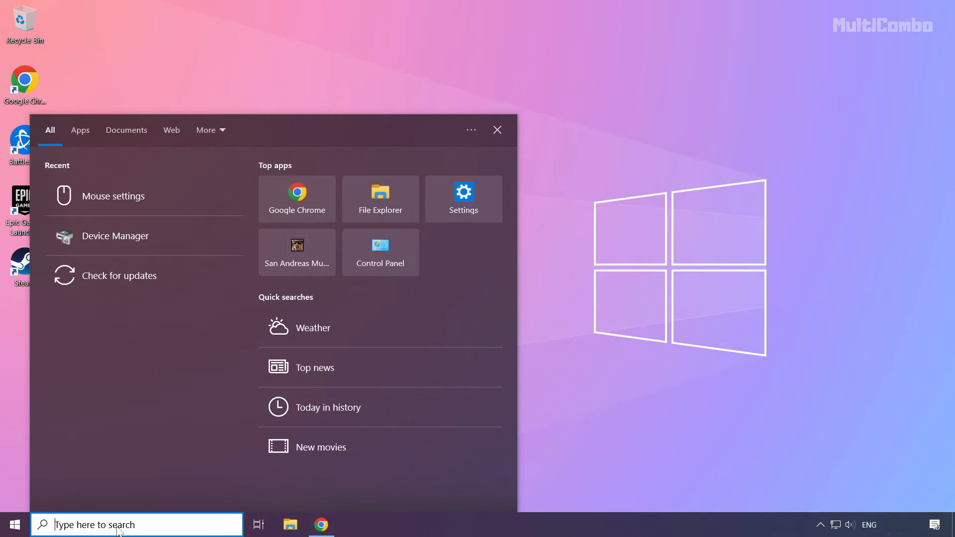
type("update")
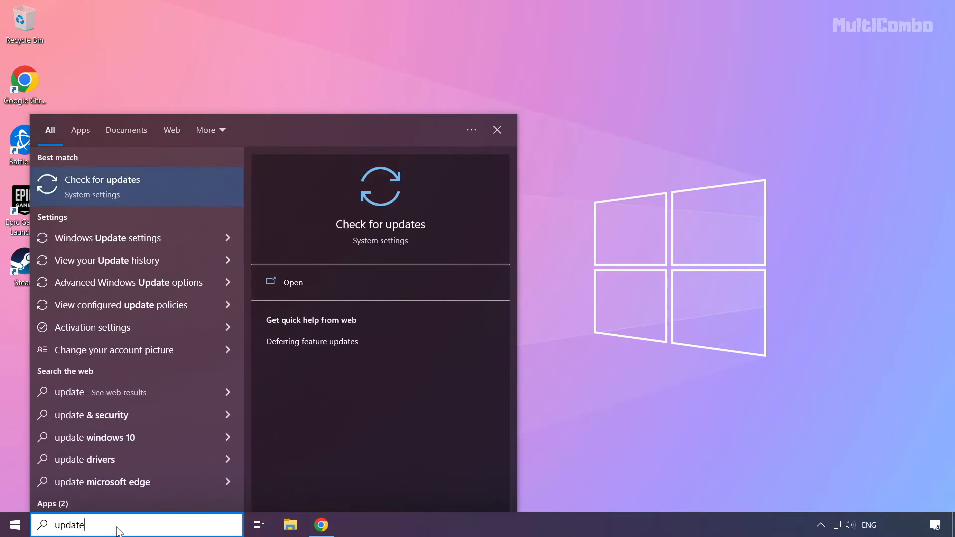
mouse_move(155, 172)
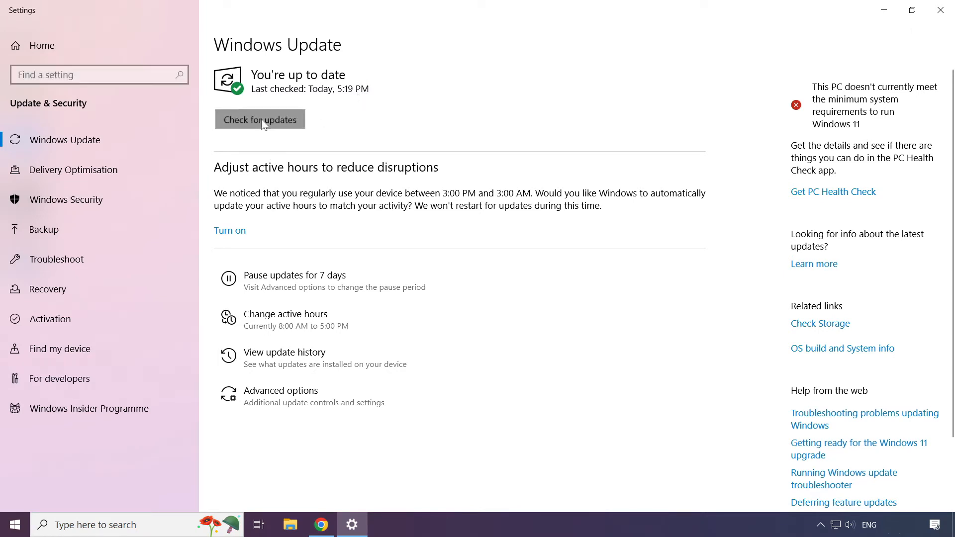
- Check for Windows updates, see 'You're up to date', and close Settings
left_click(260, 120)
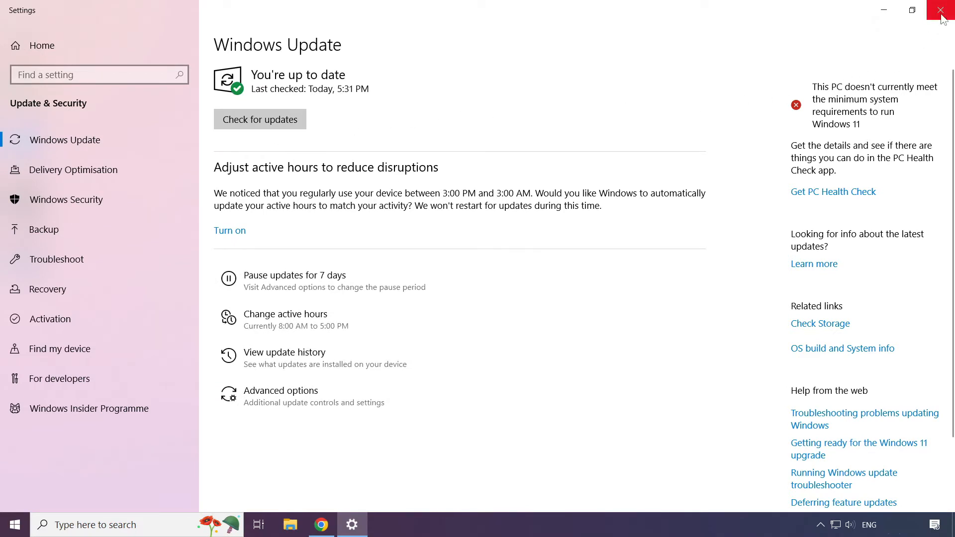
left_click(944, 10)
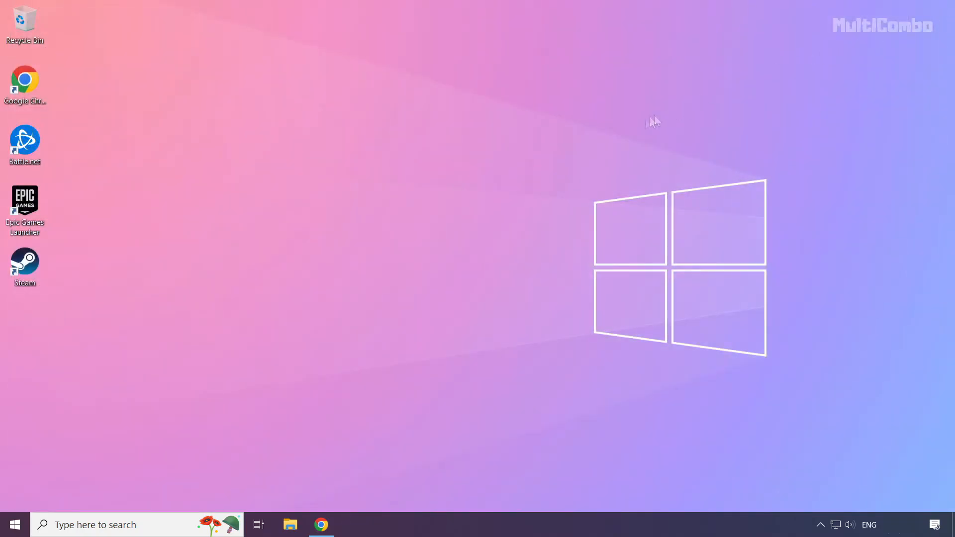
mouse_move(447, 272)
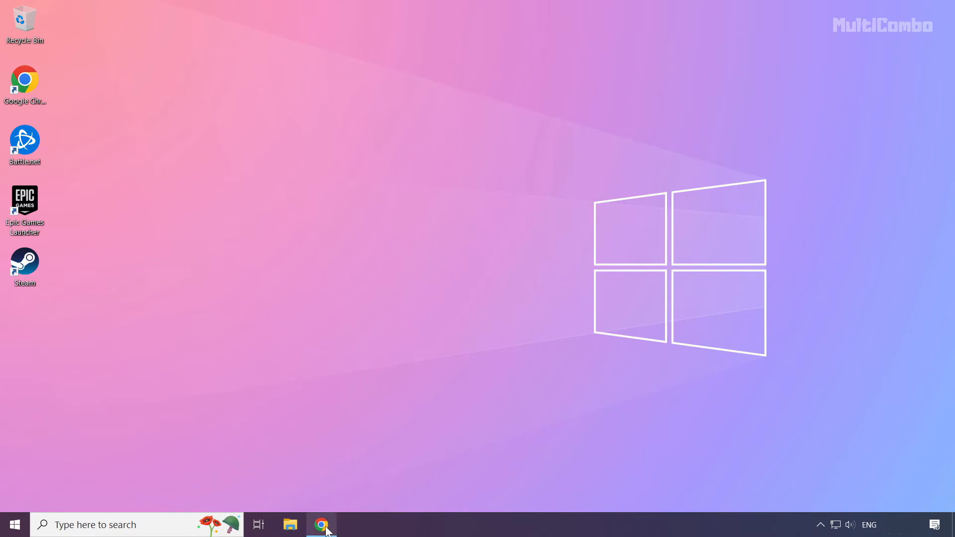
- Download the DirectX End-User Runtime Web Installer in Chrome and run dxwebsetup.exe
left_click(322, 524)
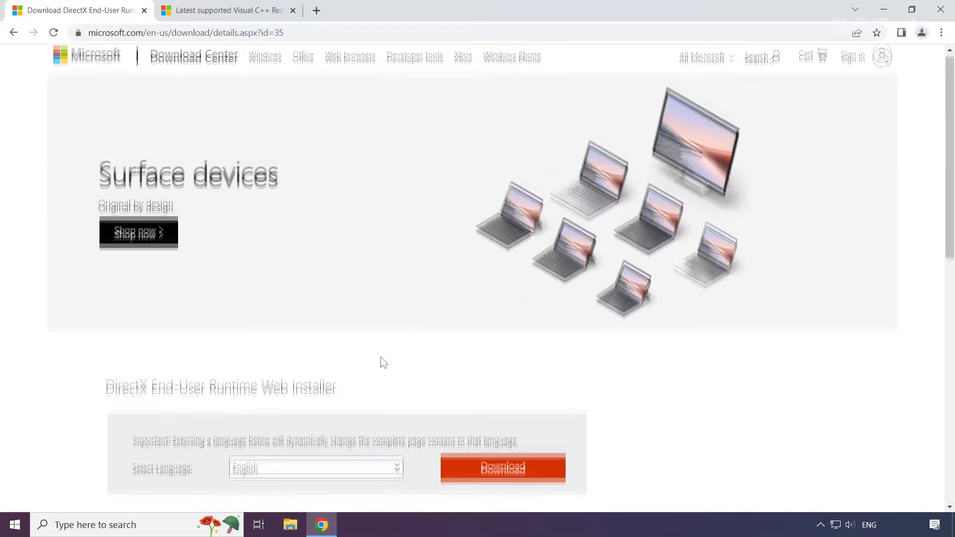
scroll("down", 3)
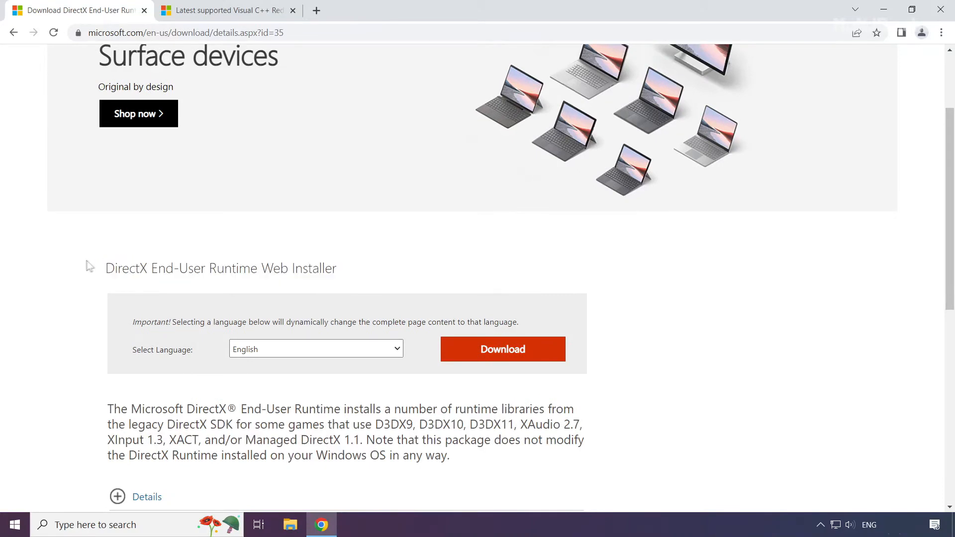
mouse_move(493, 358)
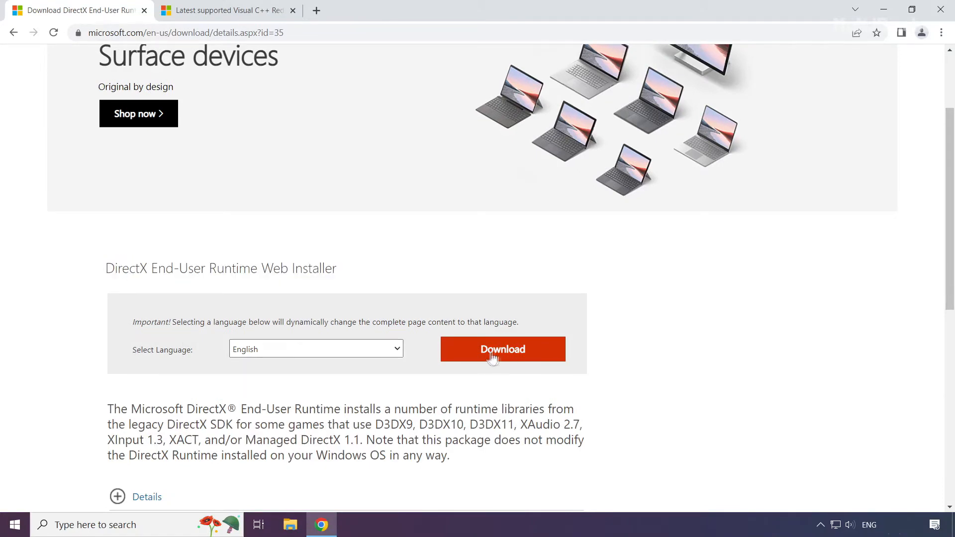
left_click(501, 350)
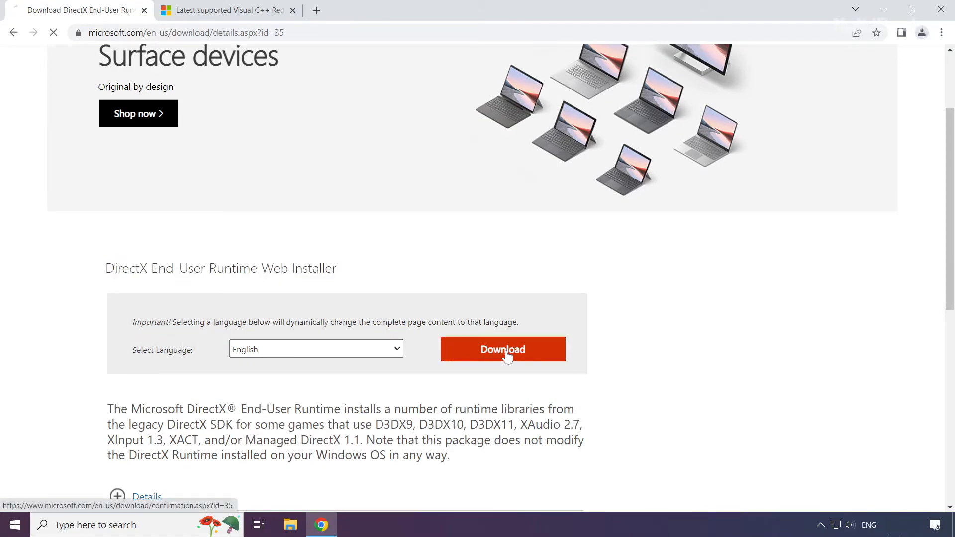
left_click(502, 349)
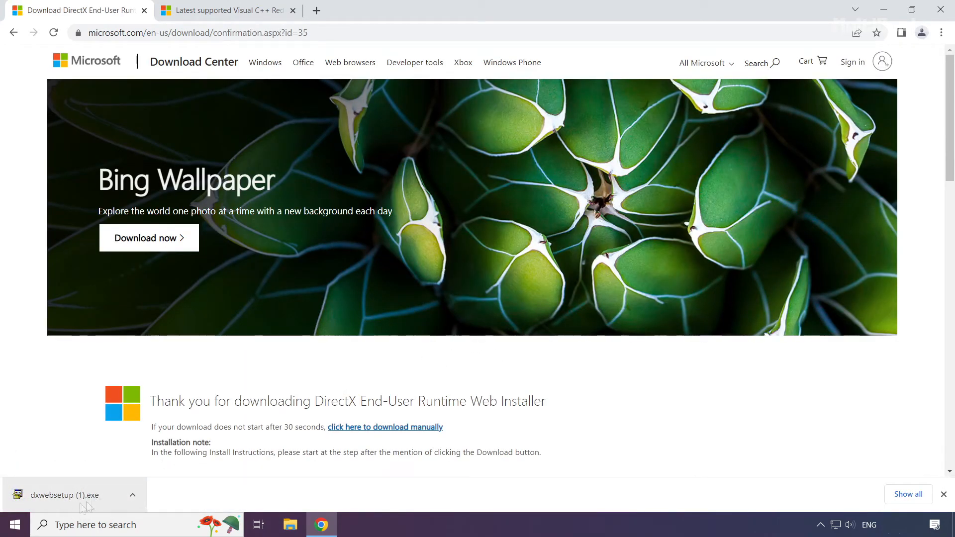
left_click(67, 496)
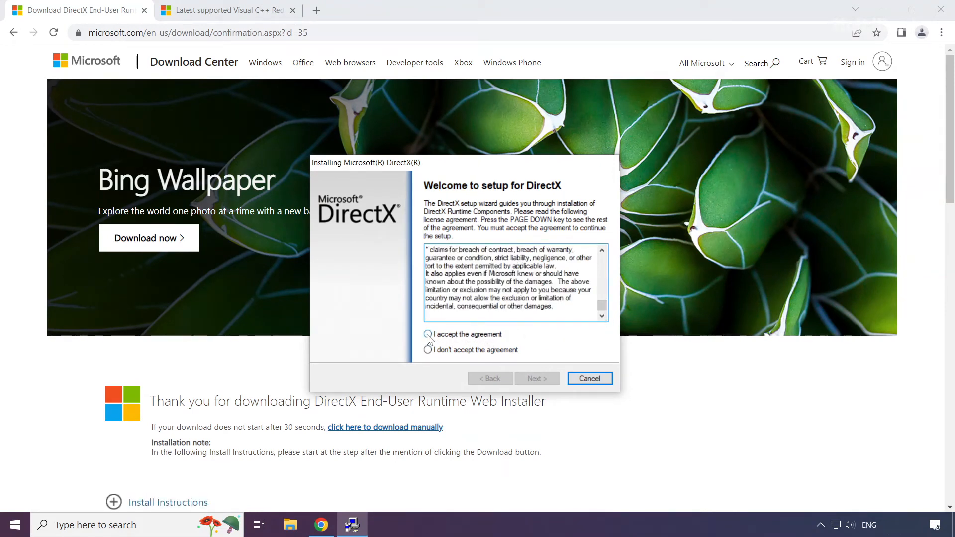
- Accept the DirectX license, decline the Bing Bar, and finish setup reporting DirectX already current
left_click(428, 335)
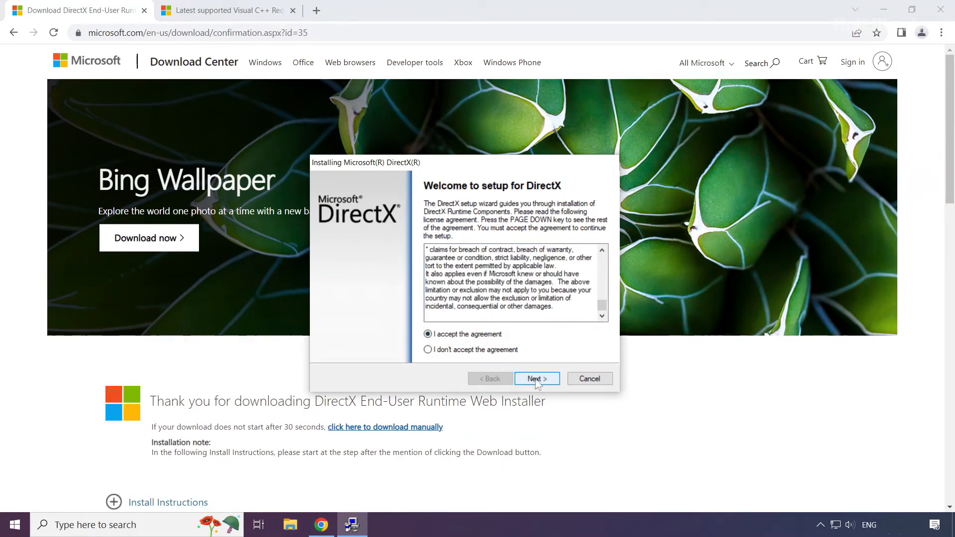
left_click(536, 378)
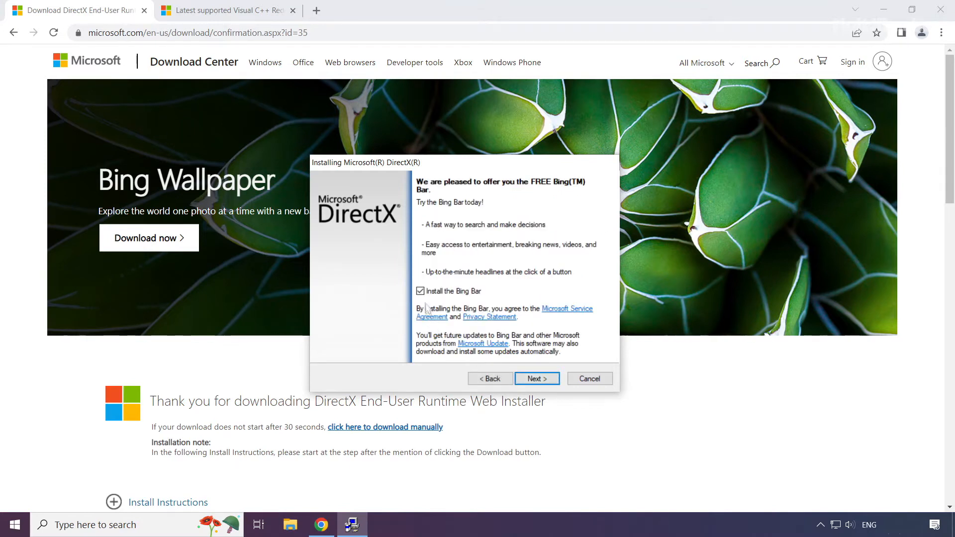
left_click(420, 291)
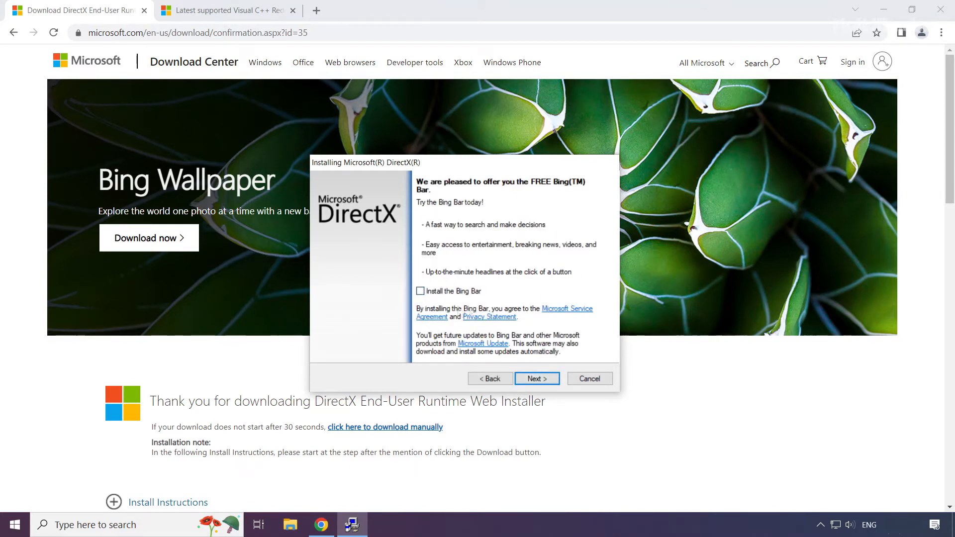
left_click(537, 378)
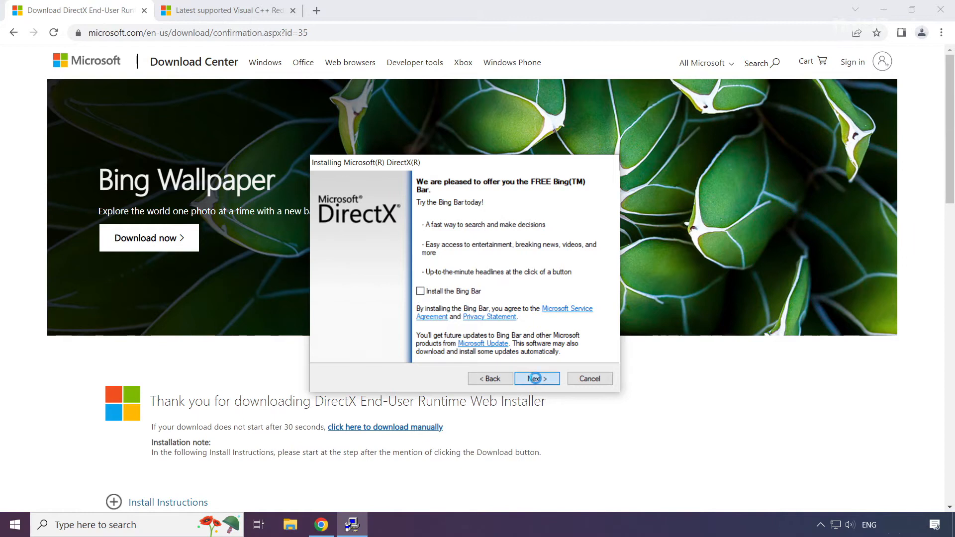
left_click(536, 379)
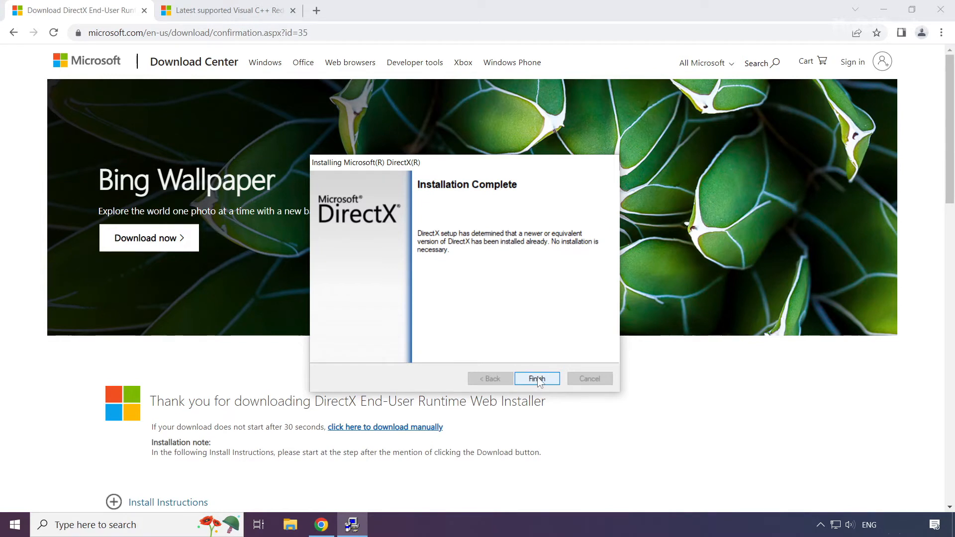
left_click(537, 378)
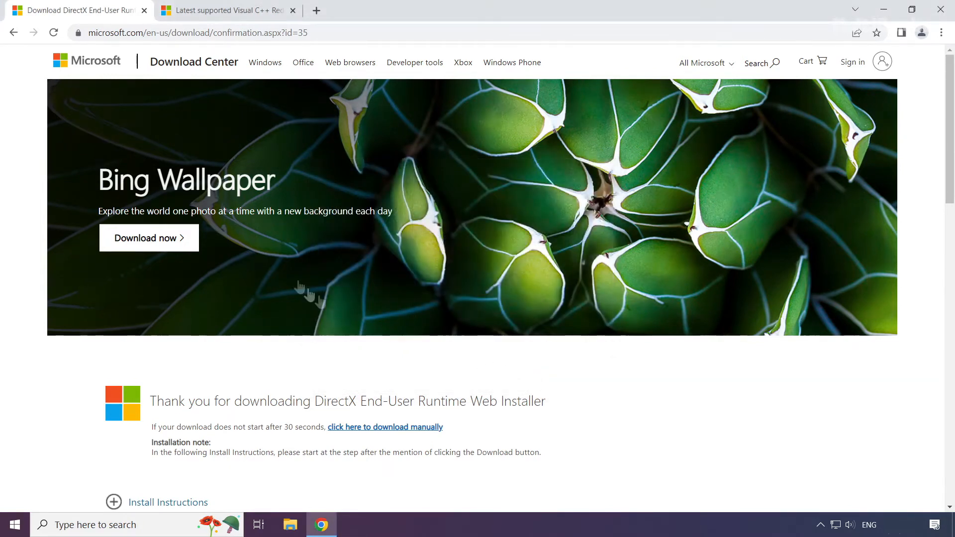
- Close the DirectX page and download the ARM64 and X86 vc_redist installers from the 2015–2022 table
left_click(223, 10)
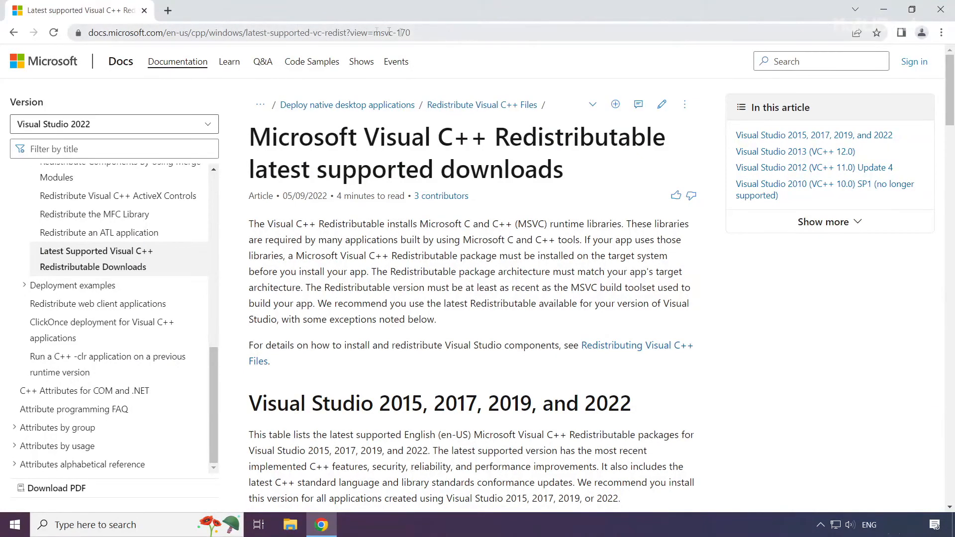
left_click(244, 31)
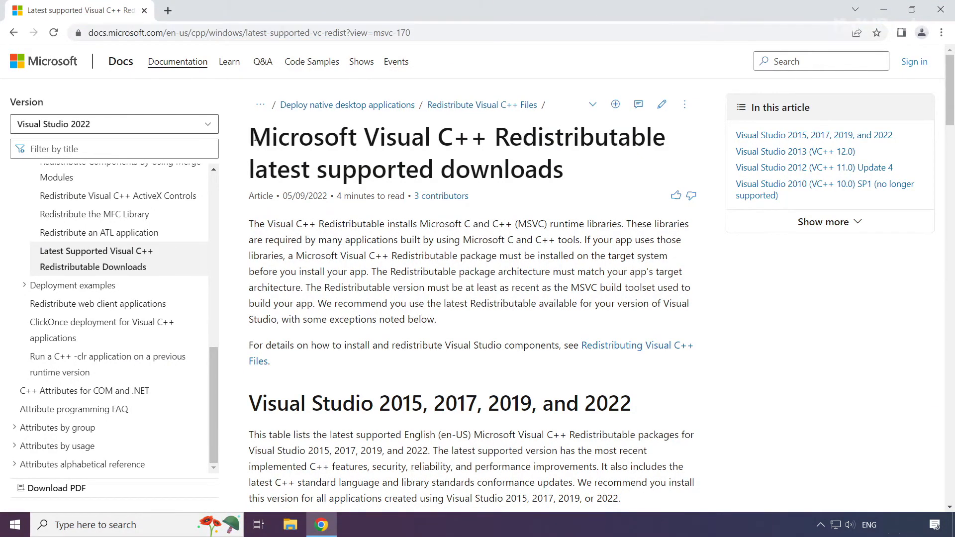
mouse_move(272, 330)
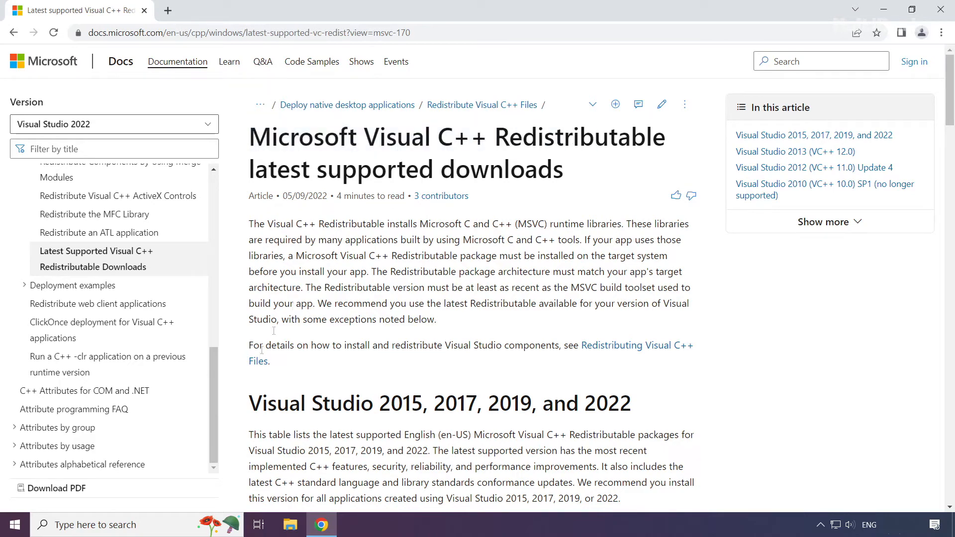
scroll("down", 3)
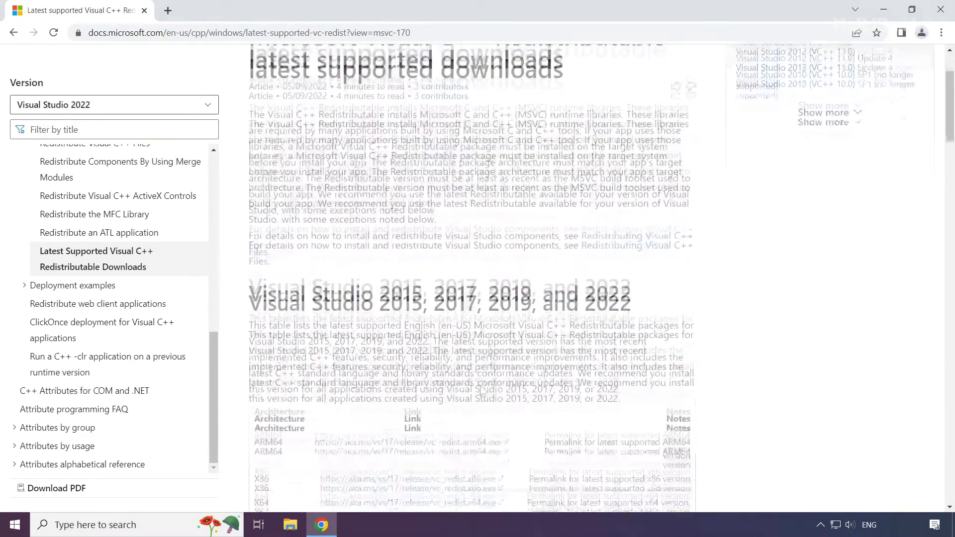
scroll("down", 3)
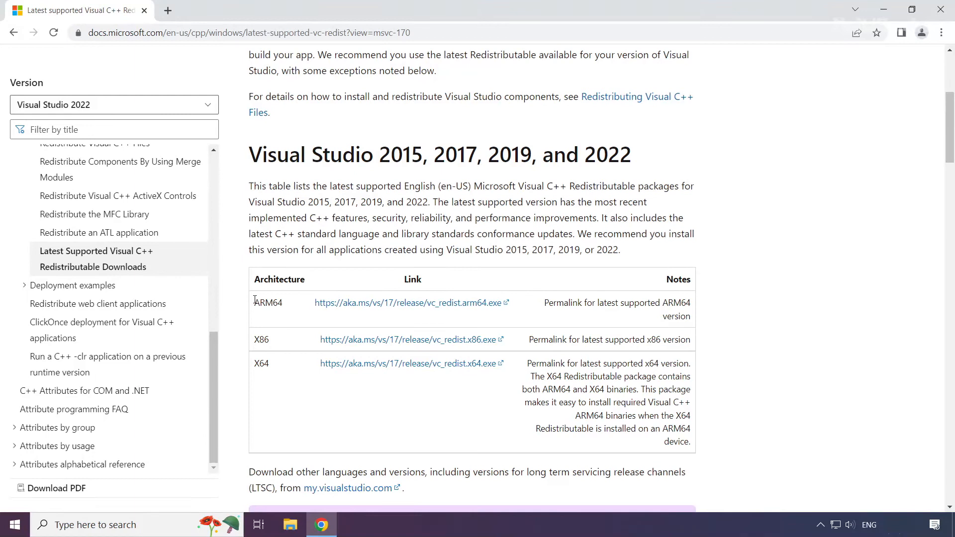
mouse_move(388, 319)
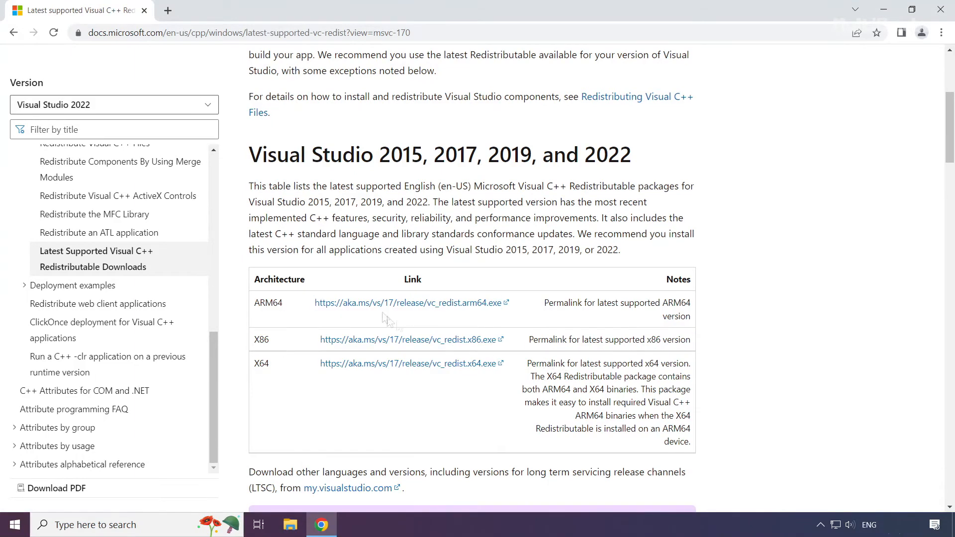
mouse_move(382, 308)
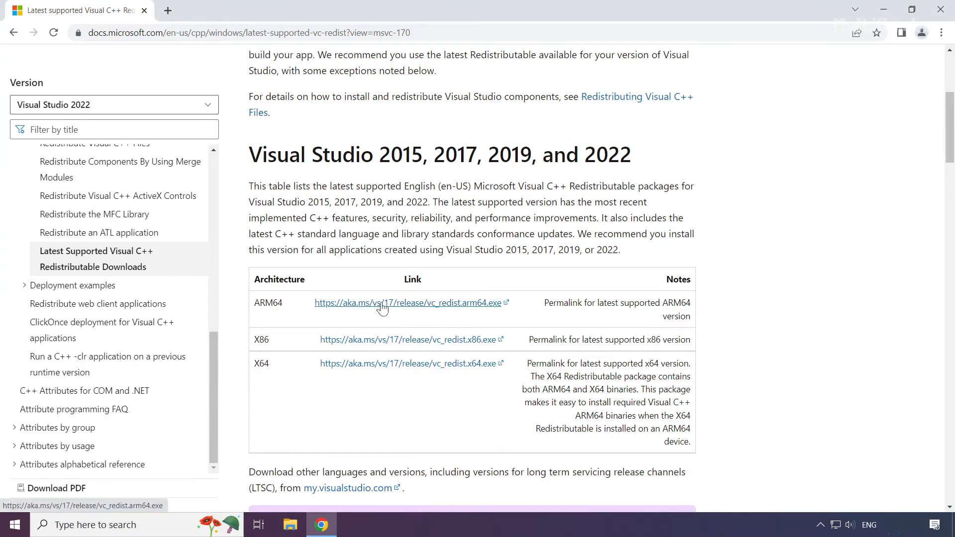
left_click(409, 302)
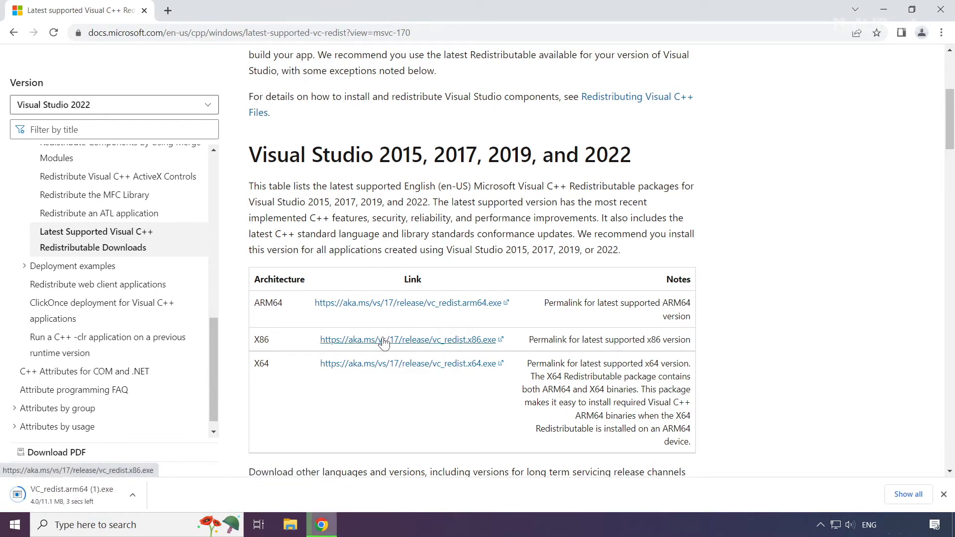
left_click(408, 339)
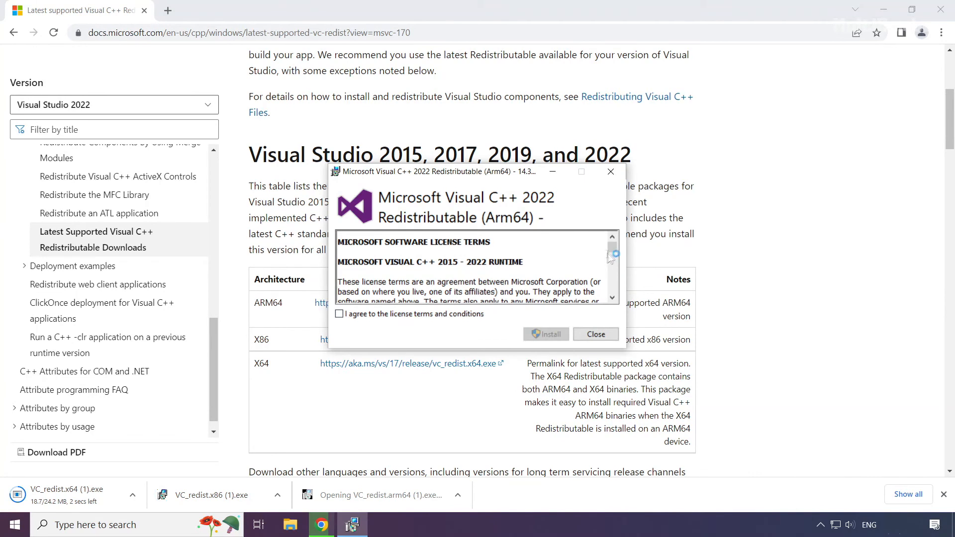
- Agree to the license terms and install the Arm64 2022 Visual C++ Redistributable
scroll("down", 3)
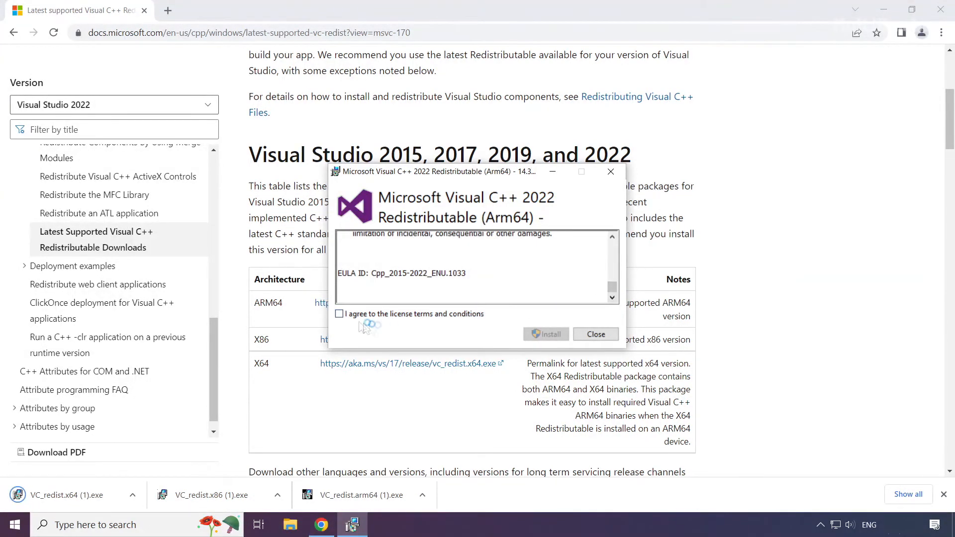
left_click(340, 313)
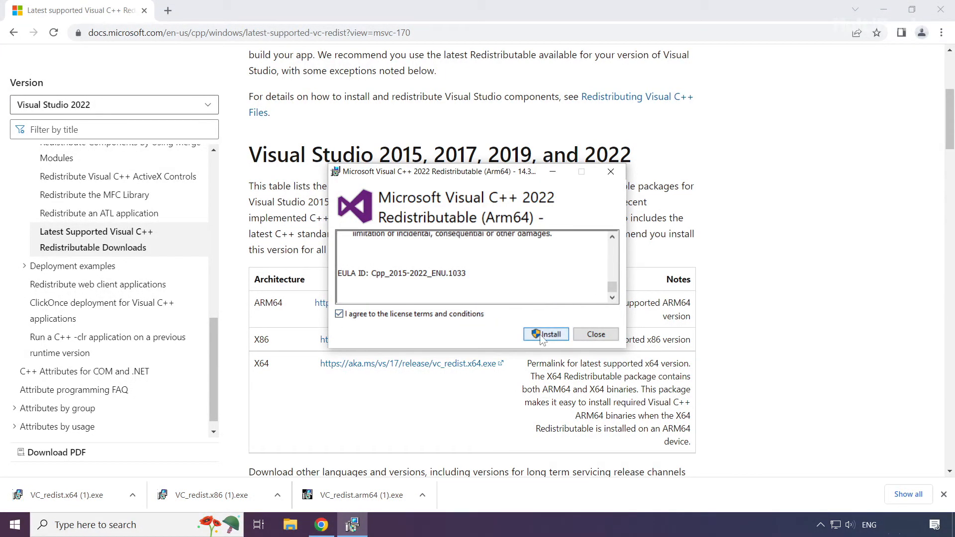
left_click(544, 335)
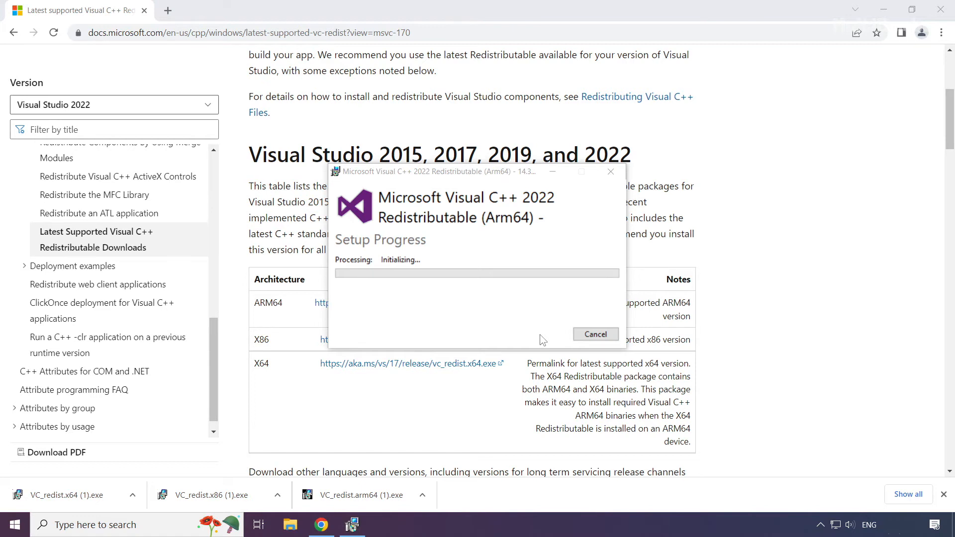
left_click(595, 335)
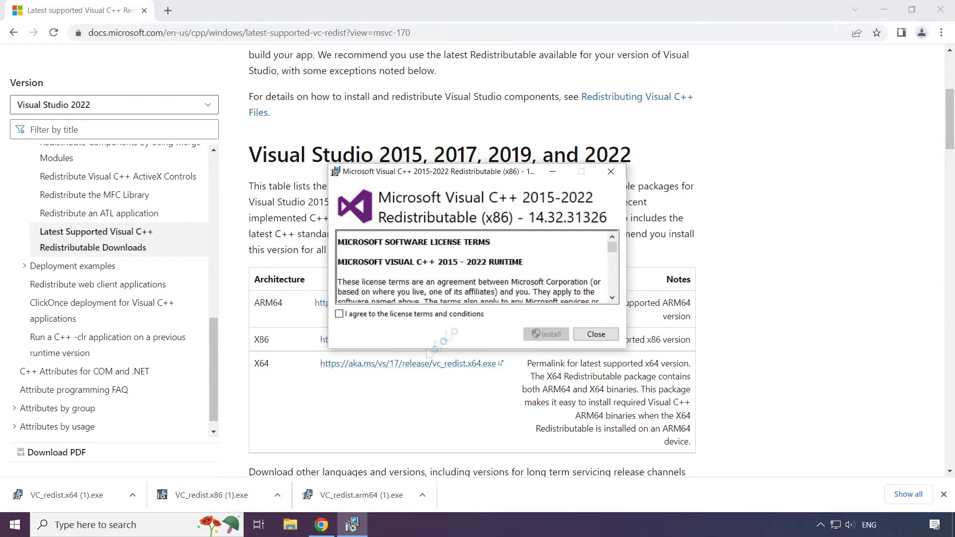
scroll("down", 3)
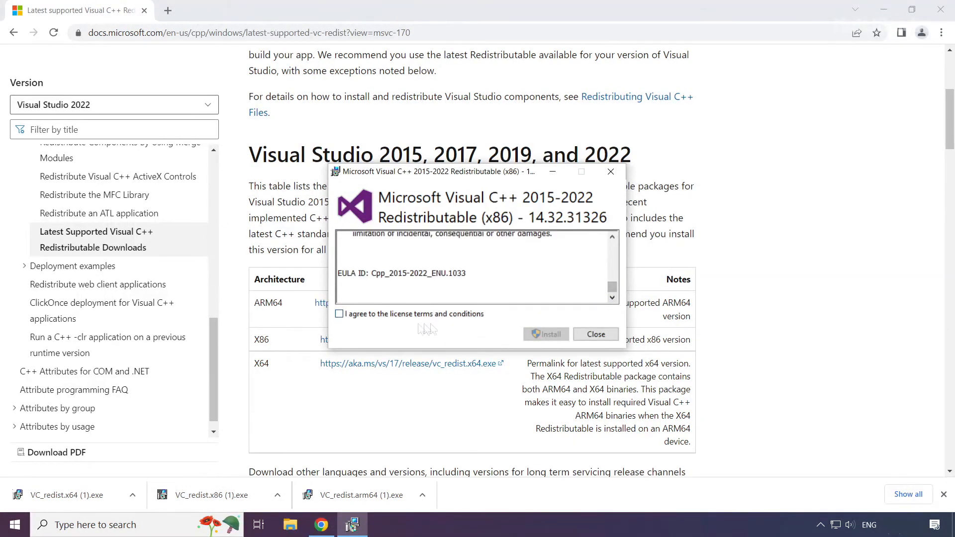
left_click(547, 335)
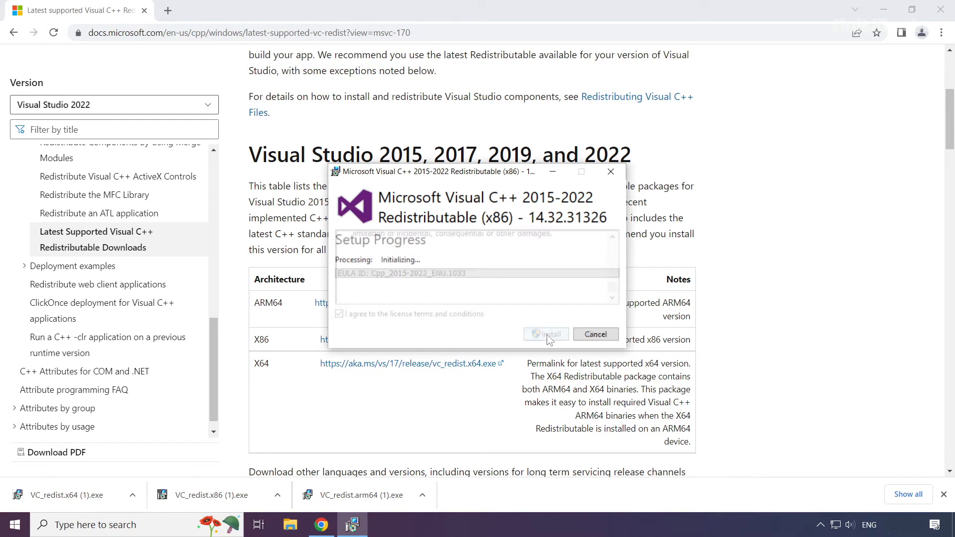
left_click(547, 335)
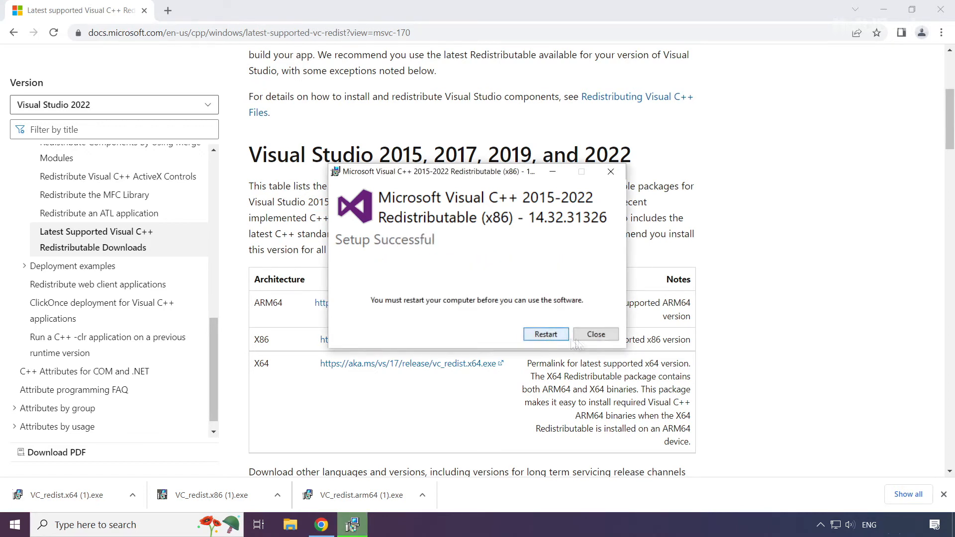
left_click(595, 334)
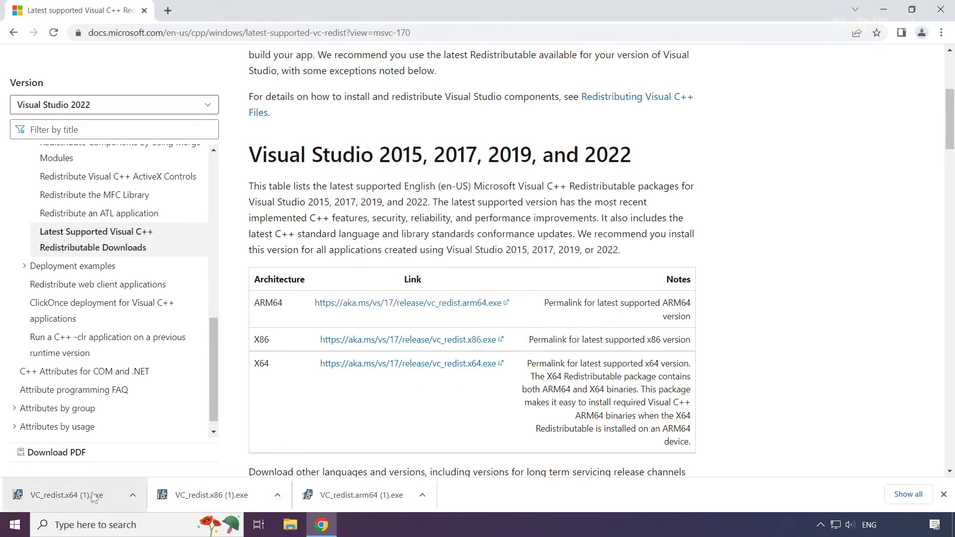
- Run VC_redist.x64, agree to the licence, install it and close the Setup Successful message
left_click(69, 494)
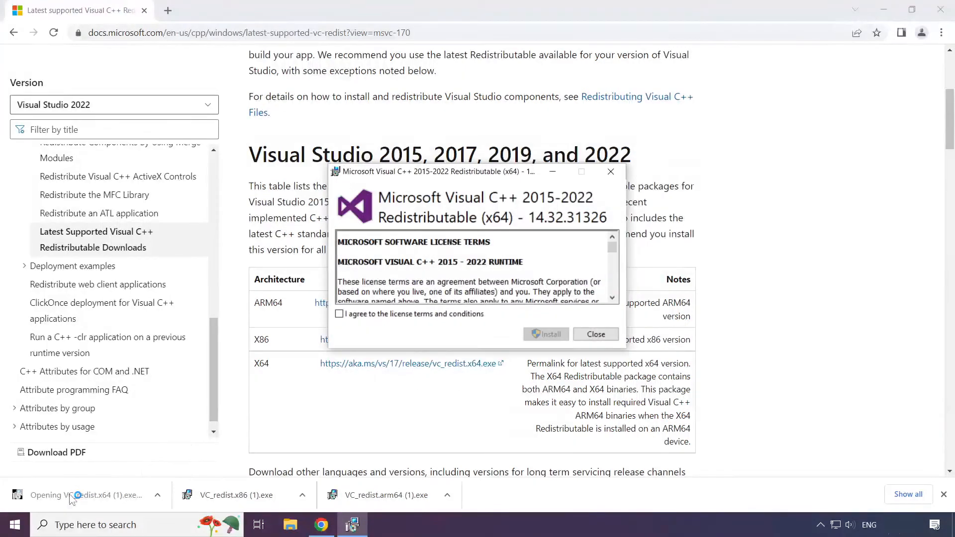
scroll("down", 3)
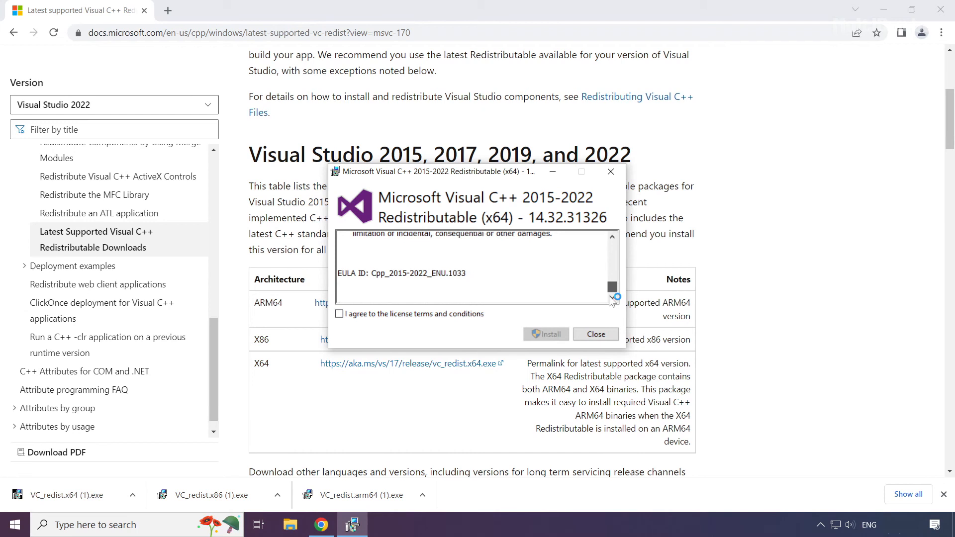
left_click(339, 313)
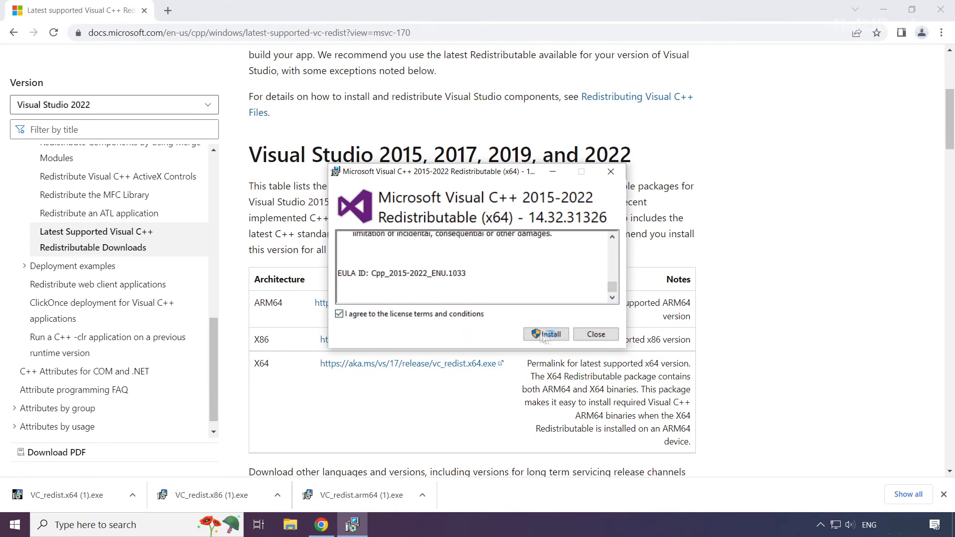
left_click(546, 335)
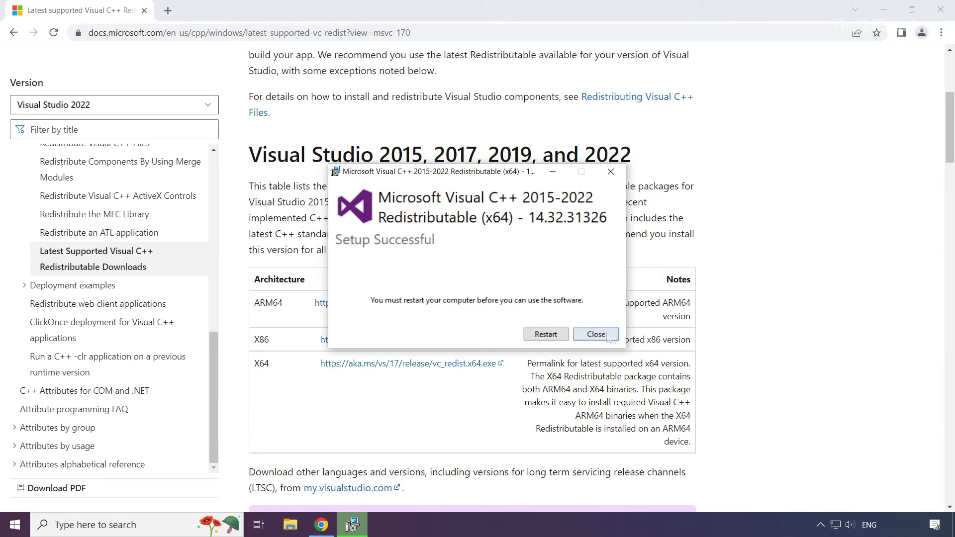
left_click(595, 335)
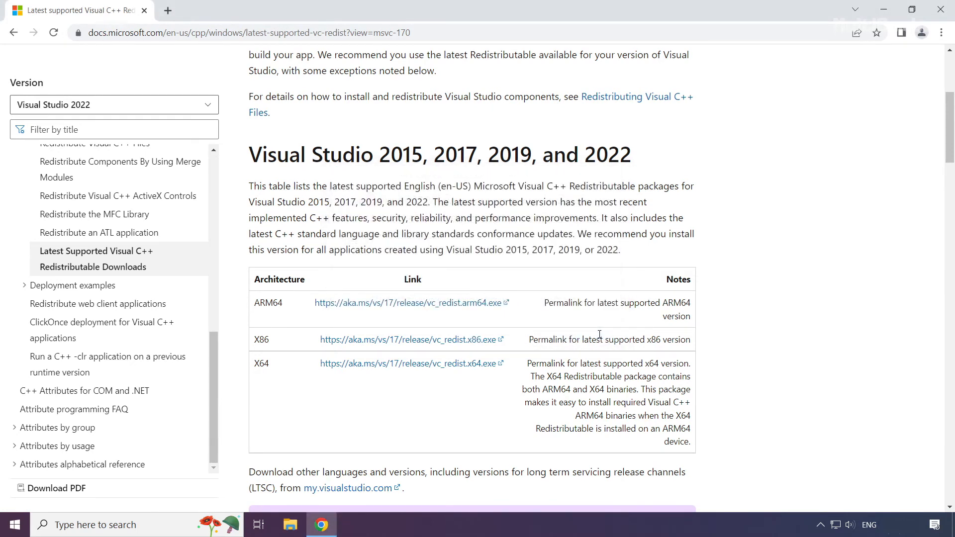
mouse_move(929, 61)
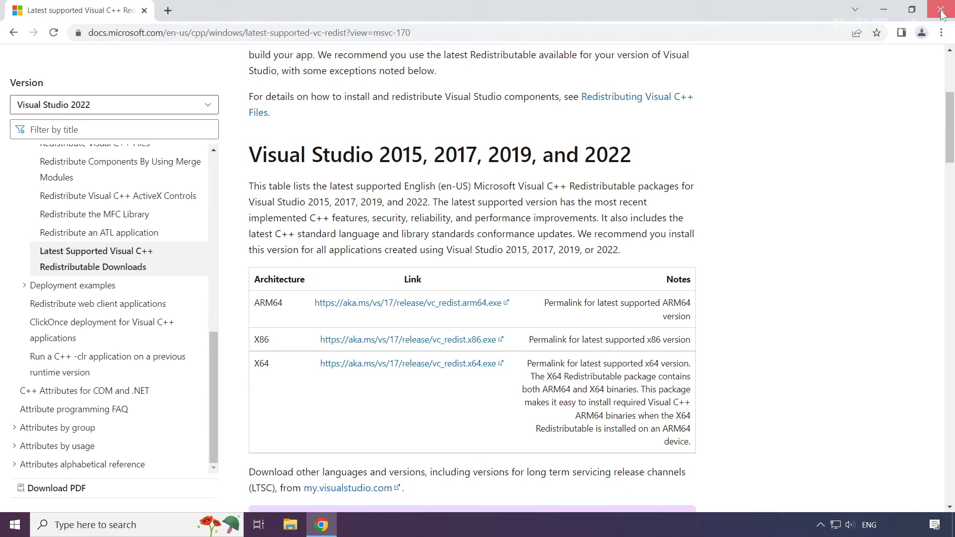
- Close the Chrome window showing the Visual C++ downloads page
left_click(944, 11)
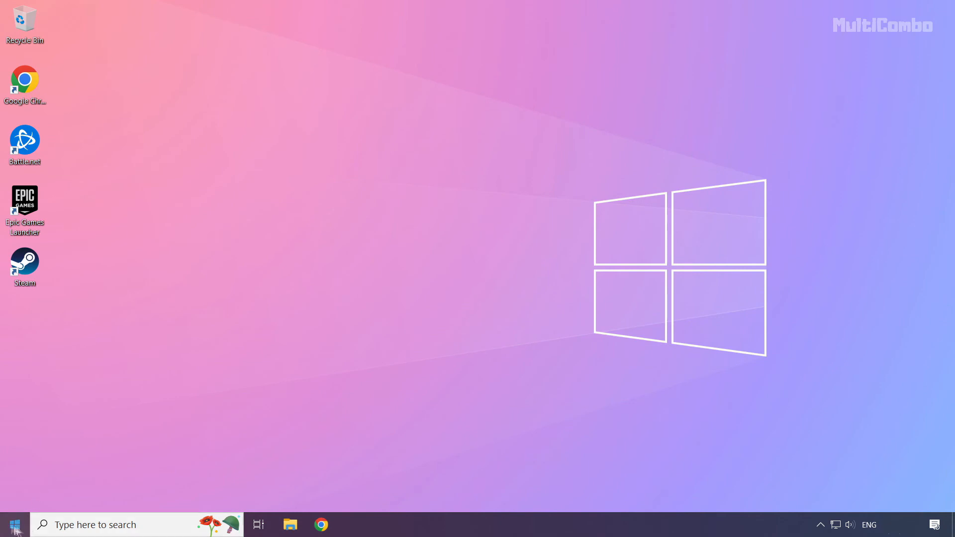
- Launch Task Manager from the Start button's quick-link menu
right_click(11, 524)
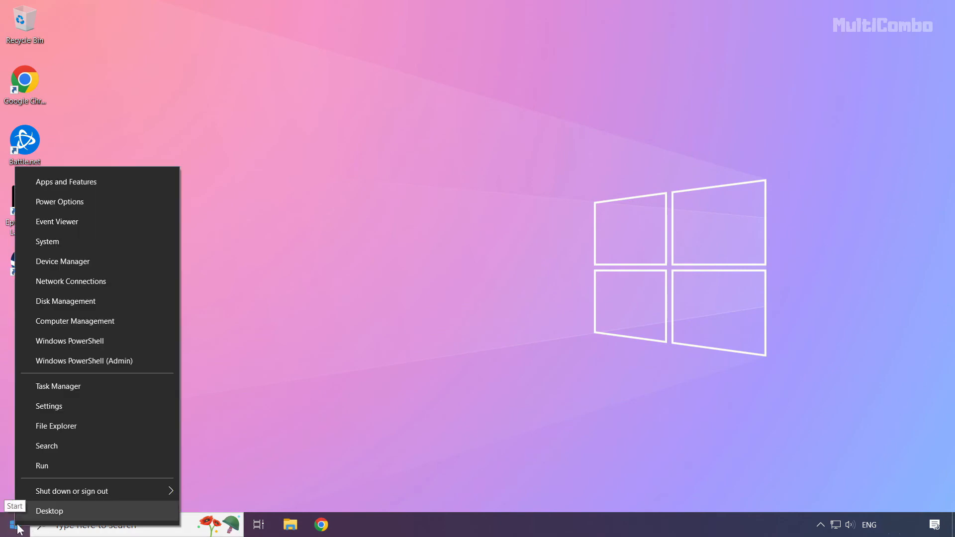
mouse_move(96, 386)
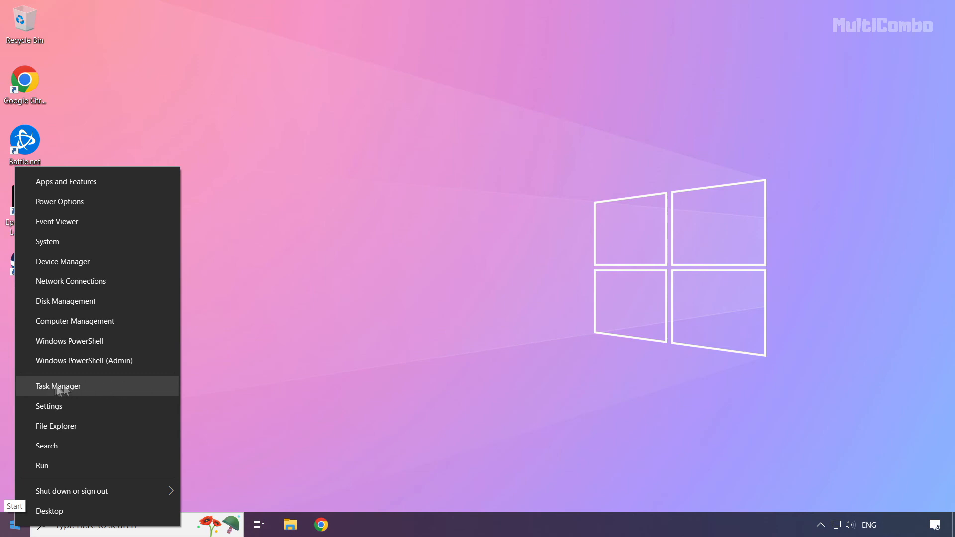
left_click(58, 386)
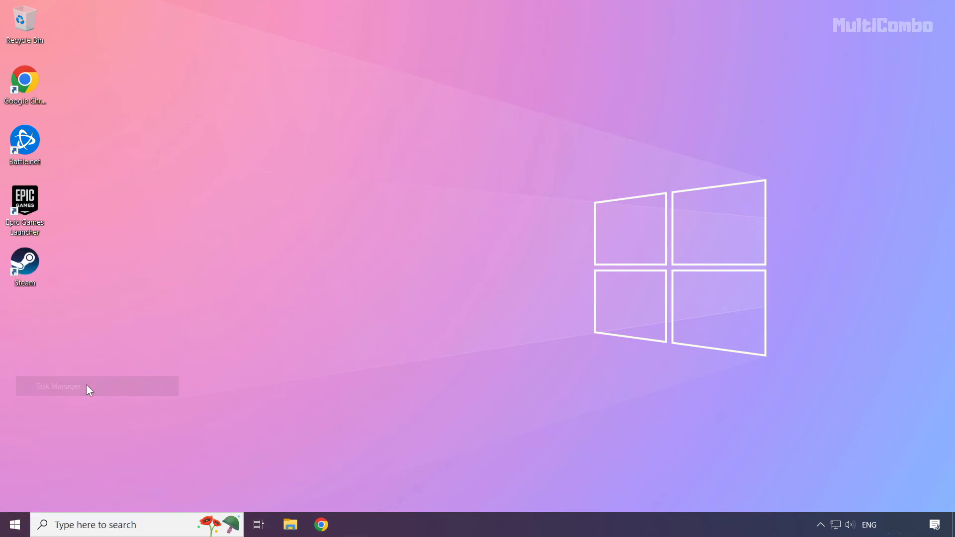
left_click(57, 386)
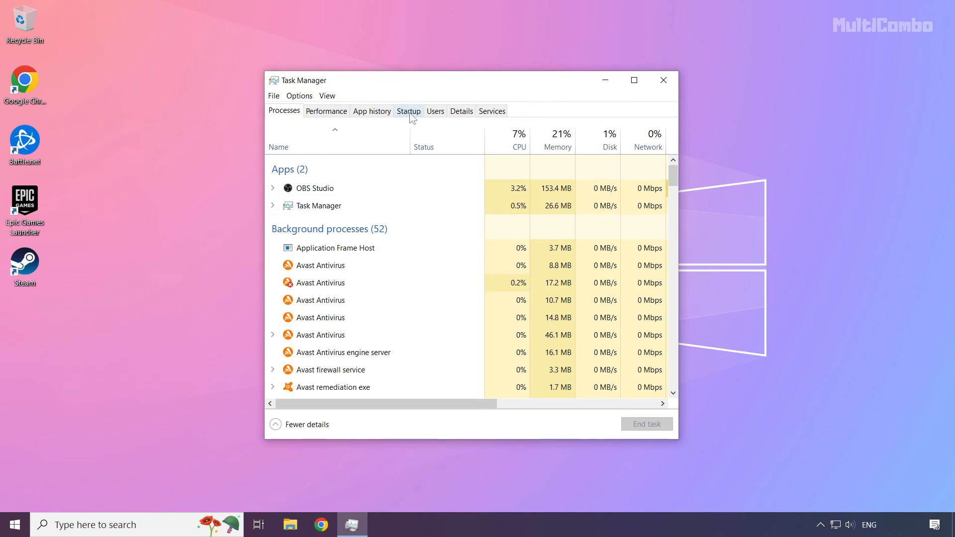
- On the Startup list, disable Microsoft Edge and Java Update Scheduler
left_click(408, 111)
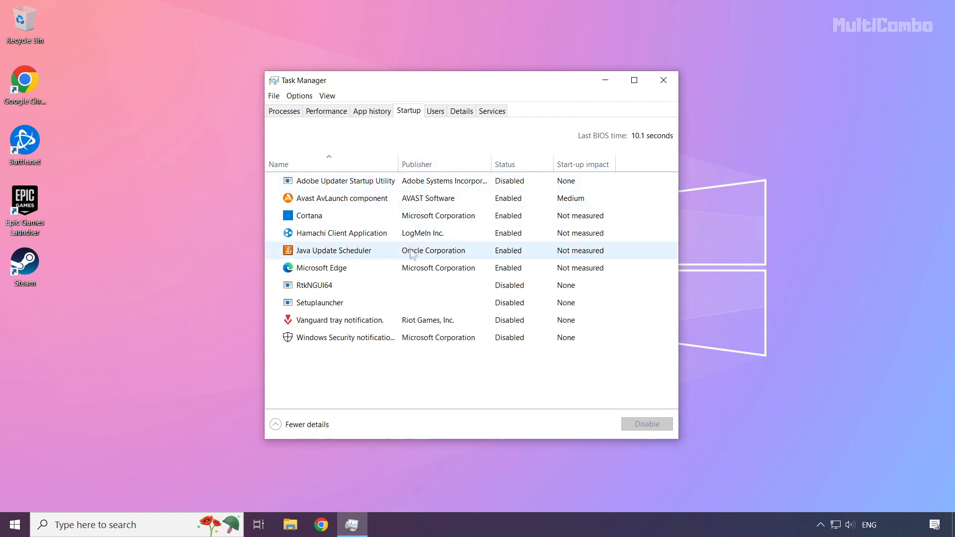
left_click(321, 268)
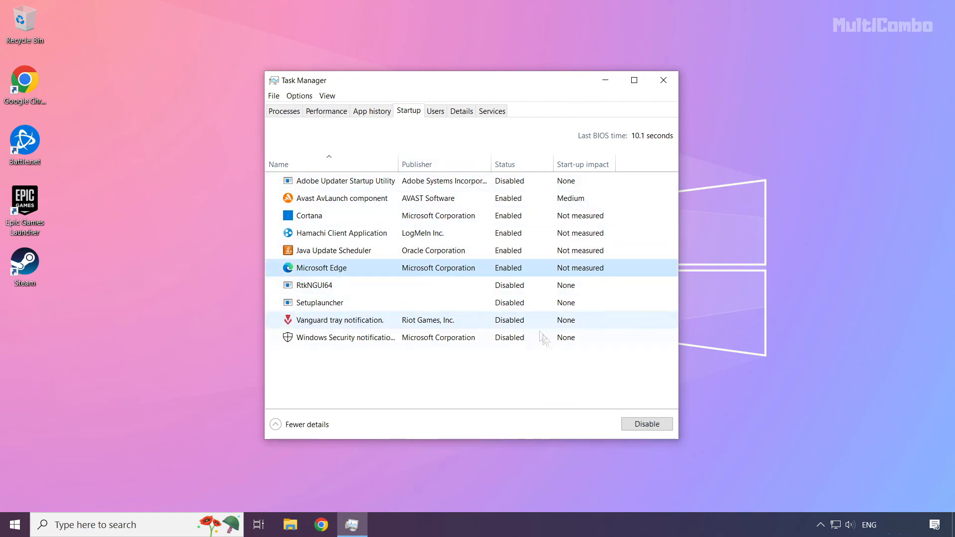
left_click(647, 424)
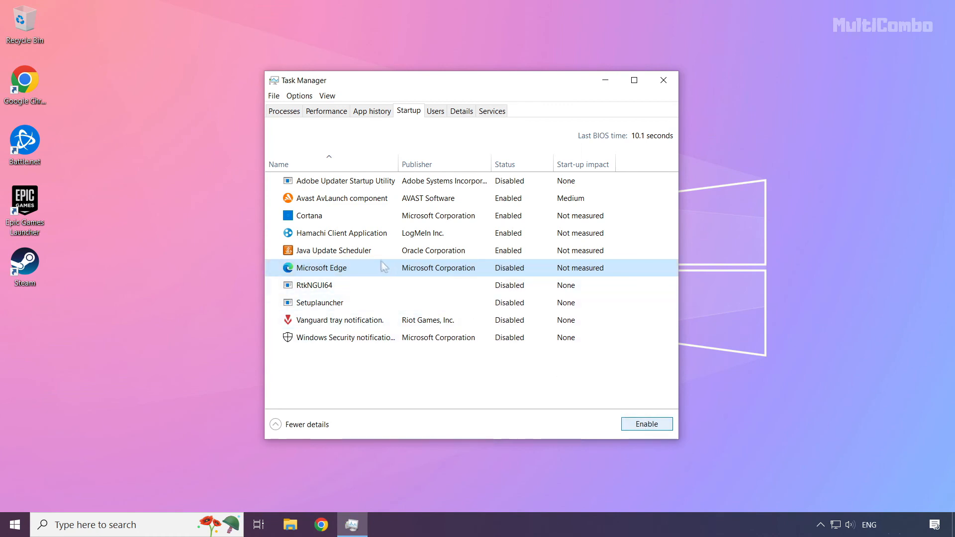
left_click(333, 251)
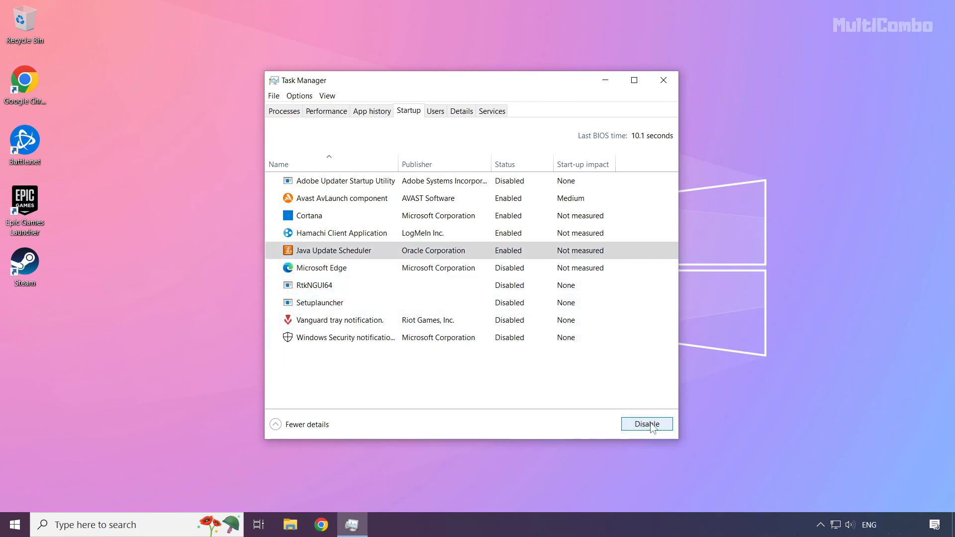
left_click(647, 424)
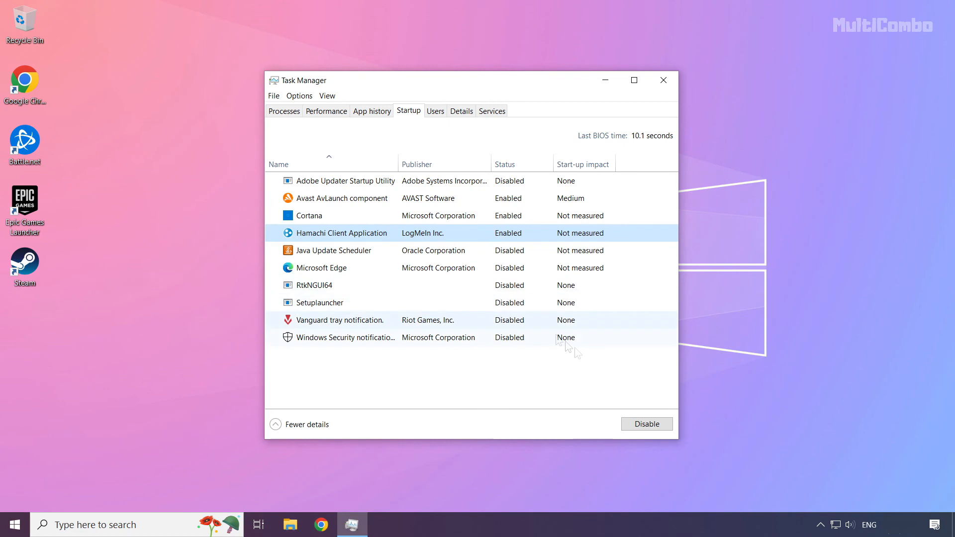
- Disable Hamachi Client Application and Cortana at startup, then close Task Manager
left_click(646, 424)
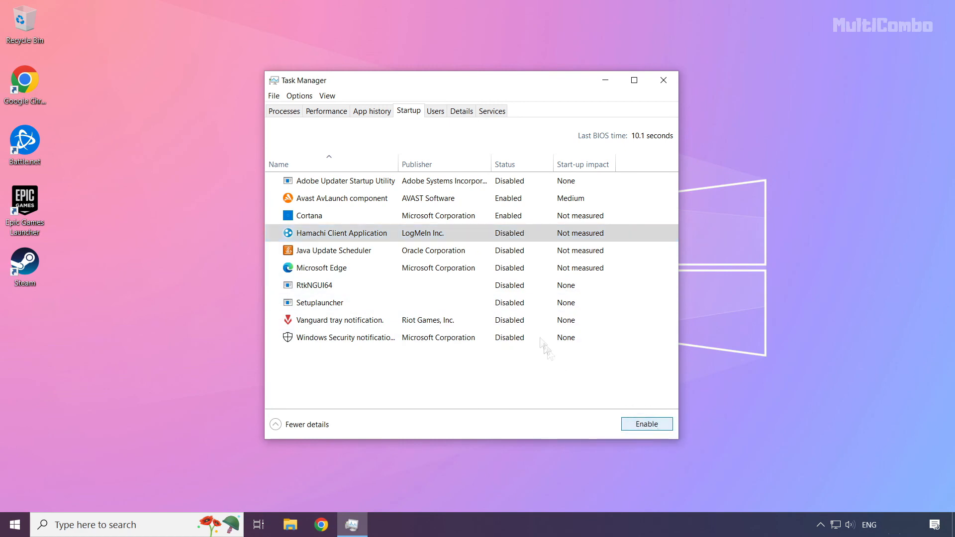
left_click(309, 215)
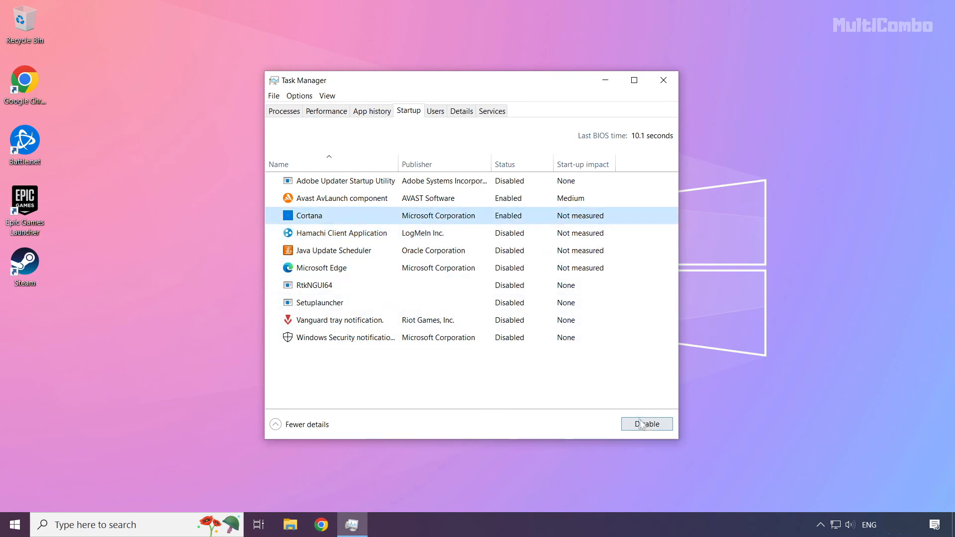
left_click(647, 424)
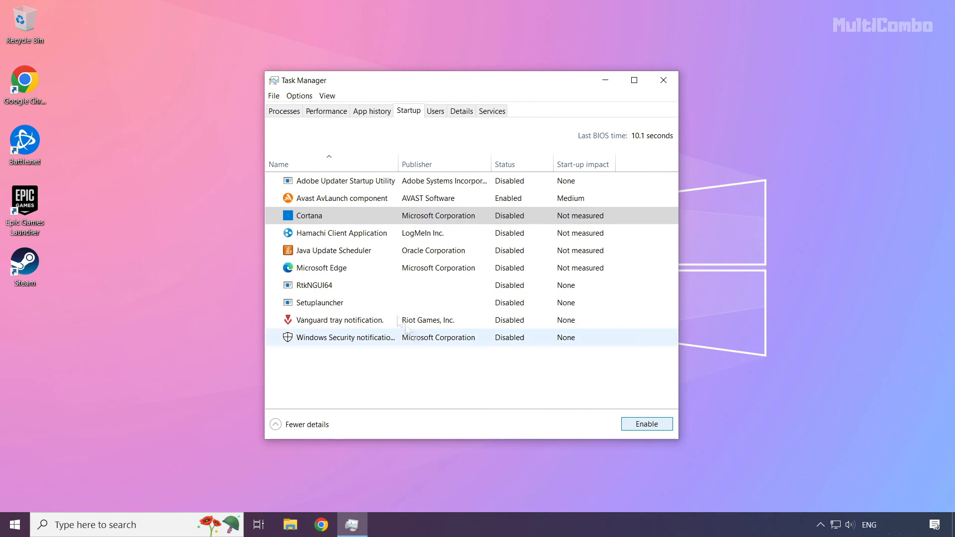
mouse_move(664, 80)
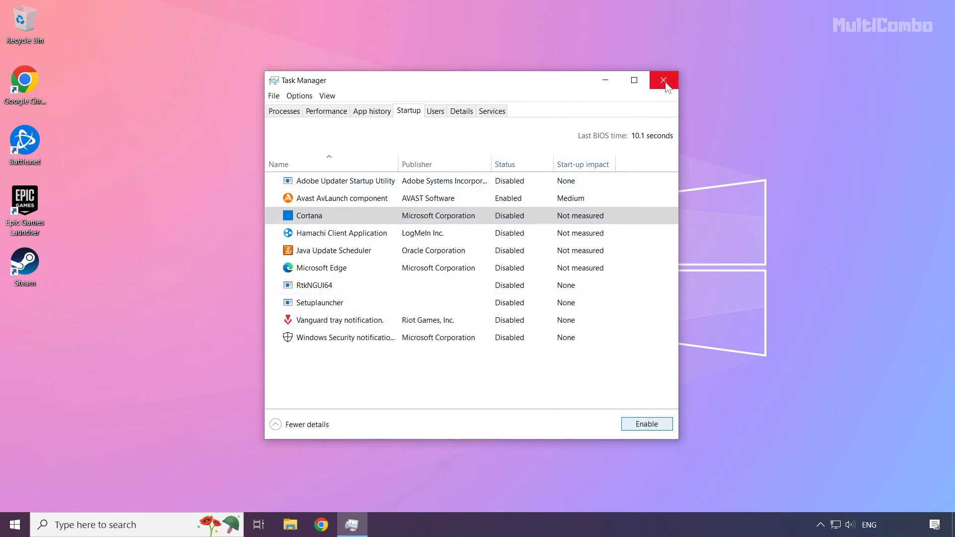
left_click(663, 79)
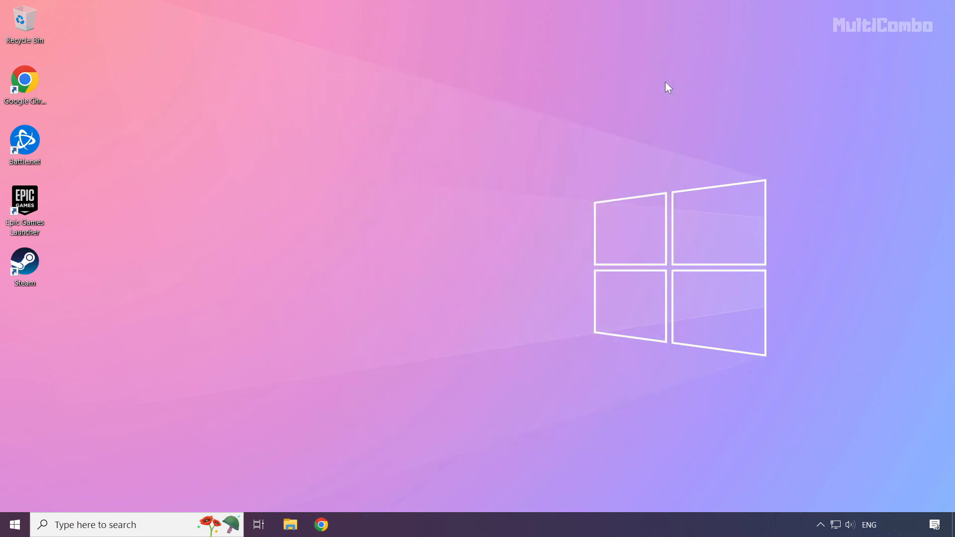
mouse_move(116, 426)
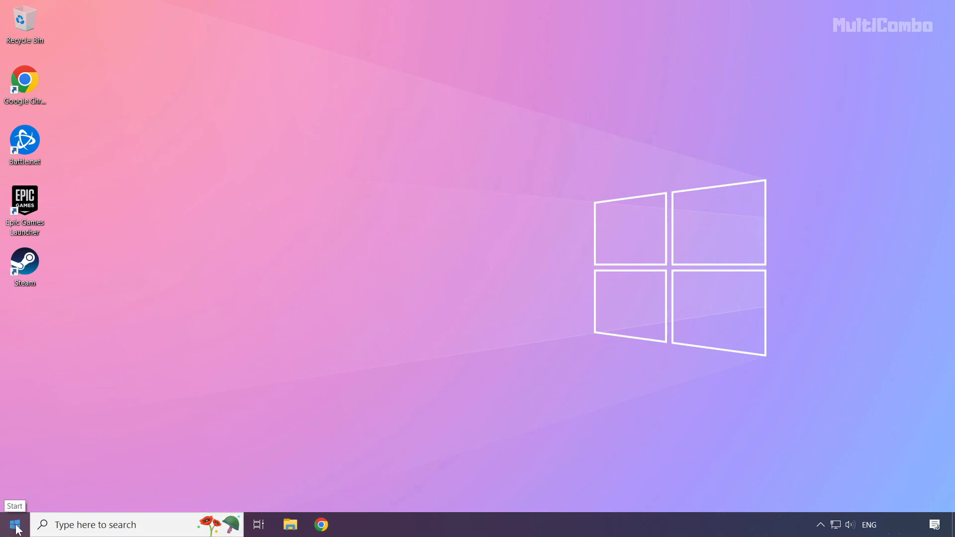
- Bring up the Start menu to reach the power choices for restarting
left_click(15, 525)
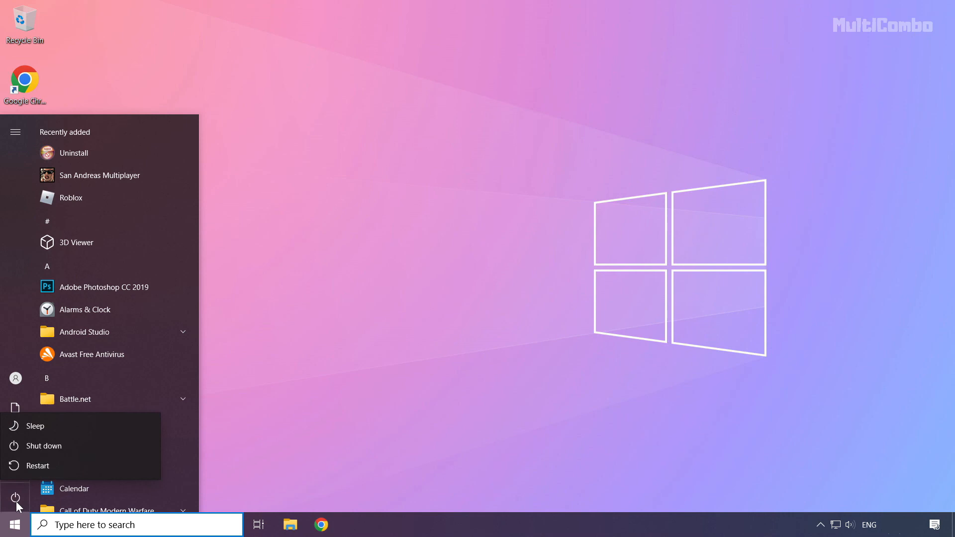
mouse_move(38, 466)
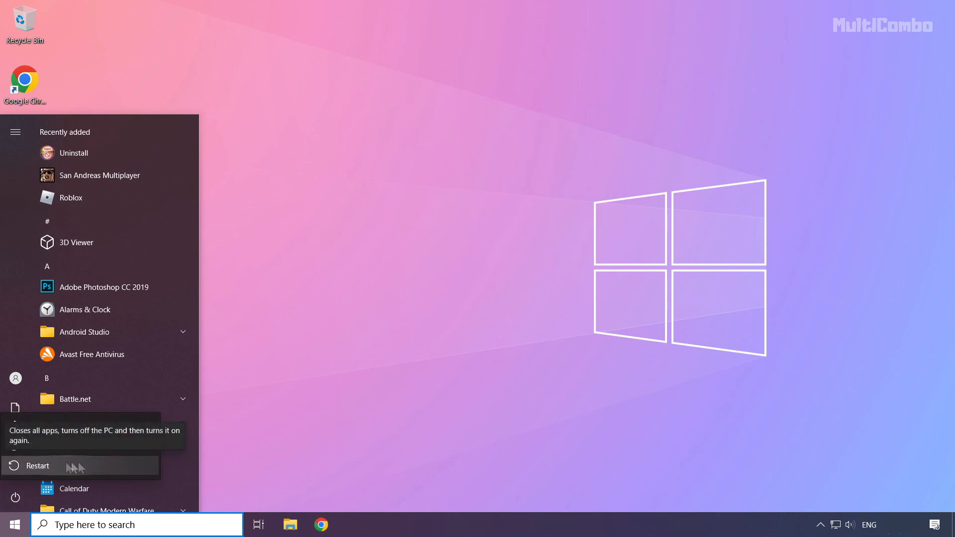
mouse_move(89, 466)
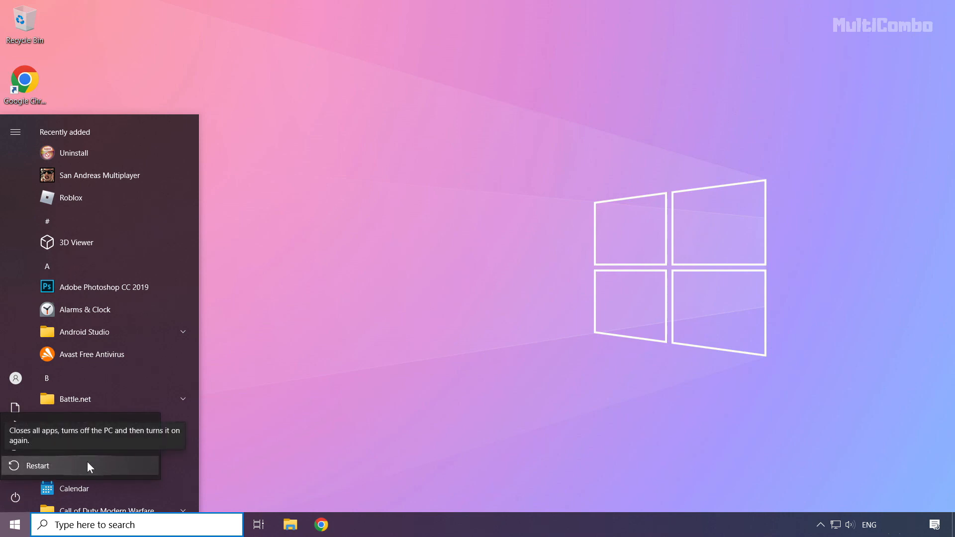